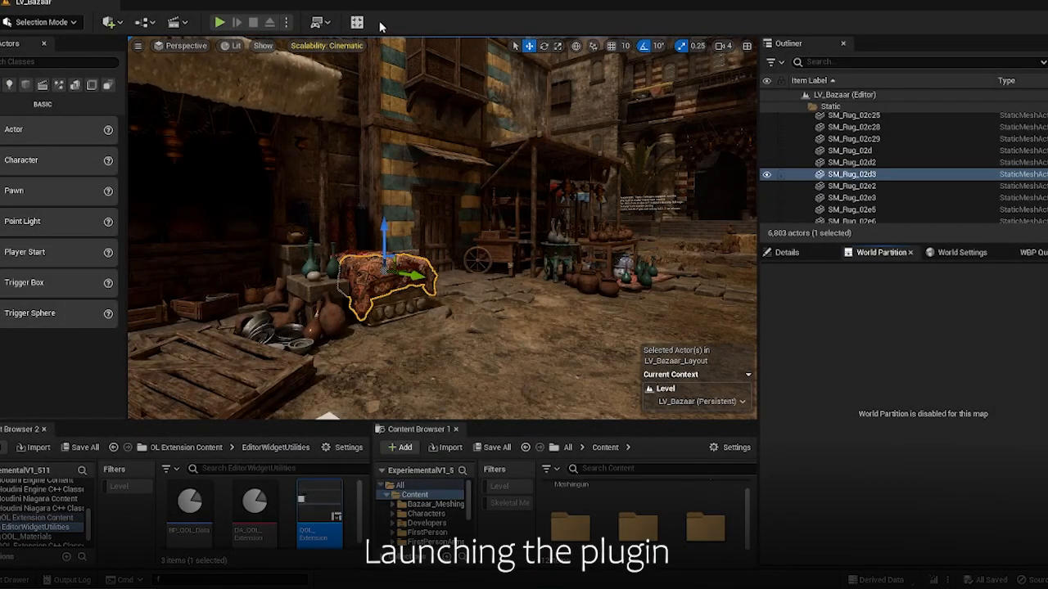
mouse_move(358, 22)
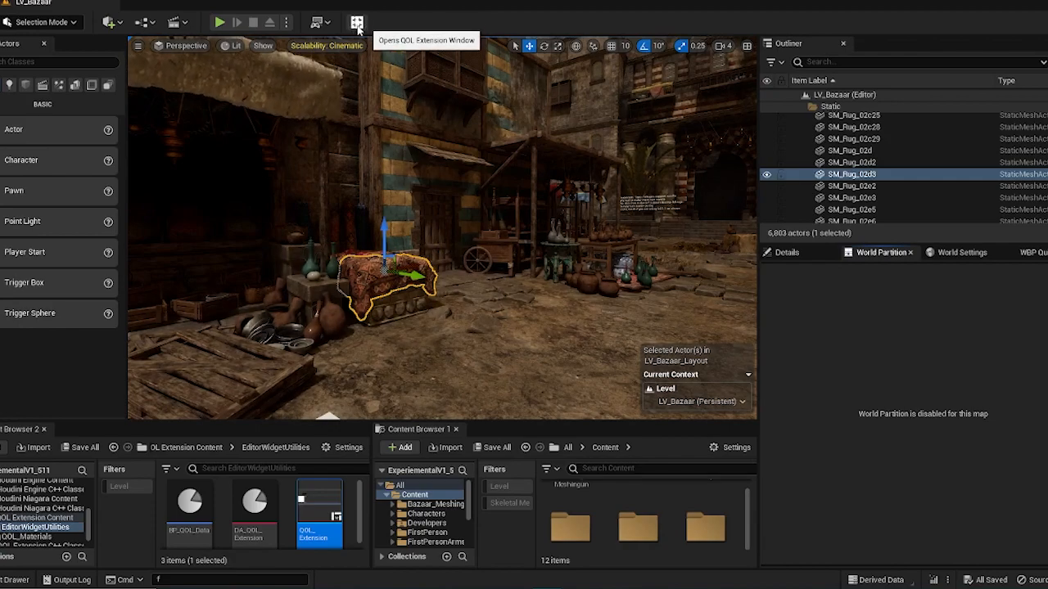
Step: Open the QOL Extension panel showing optimization details and a cube's UV map grid
click(356, 22)
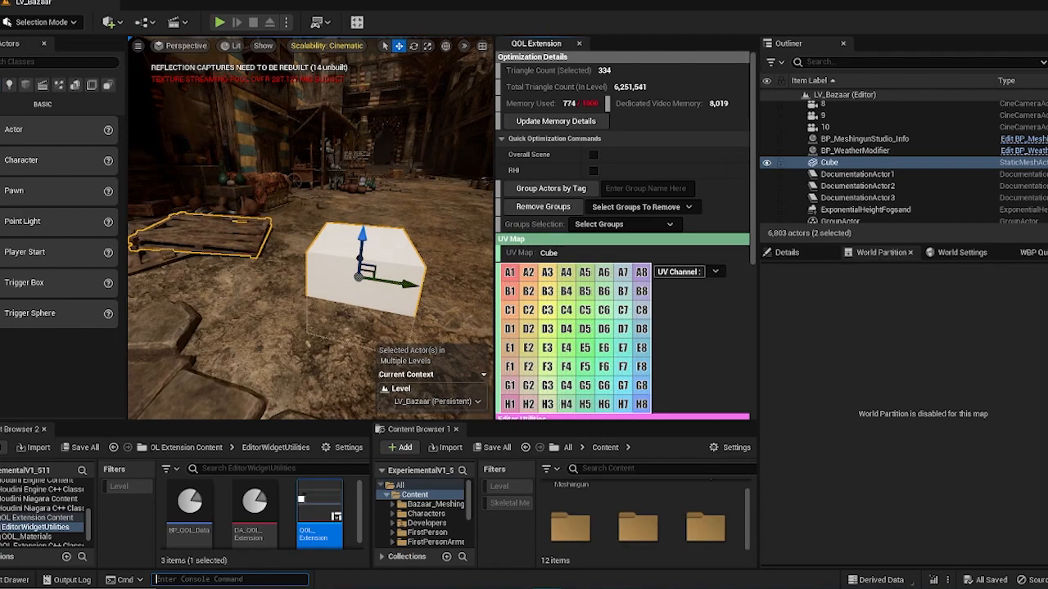
Step: Run the console command r.Streaming.PoolSize 30 and refresh the memory details readout
click(557, 122)
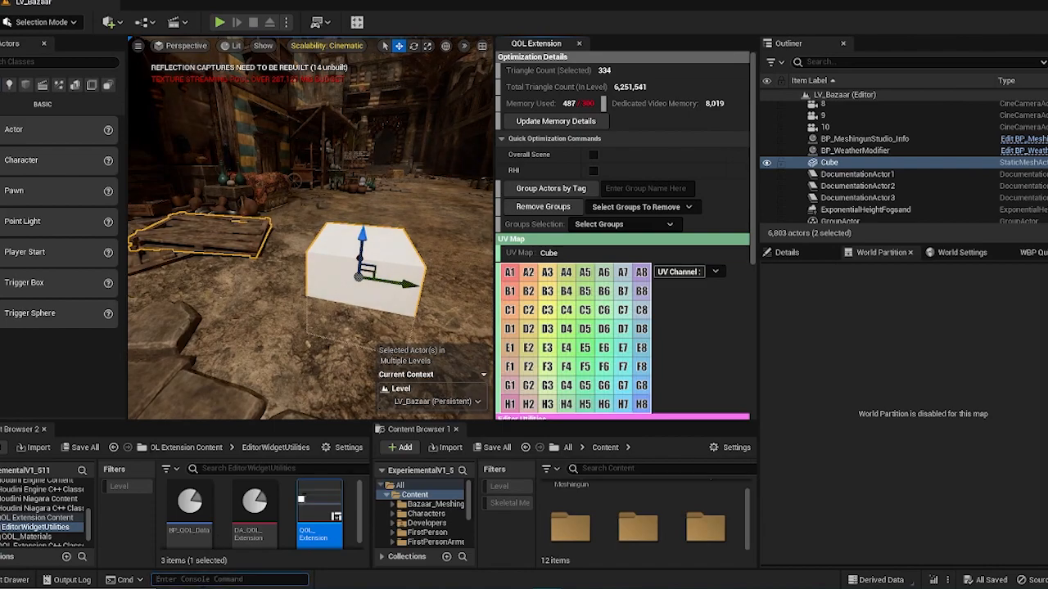
text(r.Streaming.PoolSize 30)
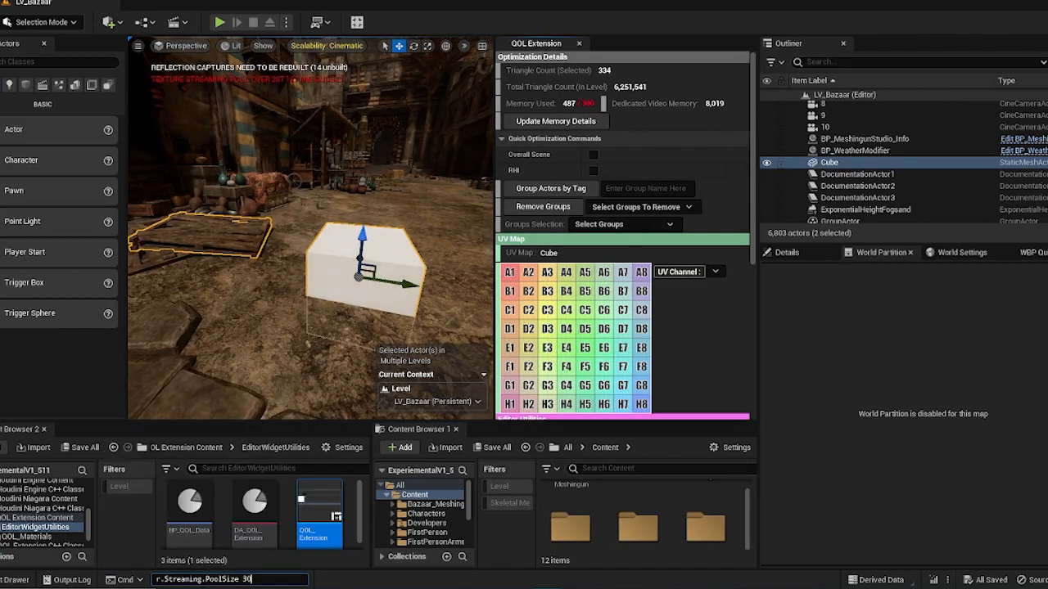
click(557, 121)
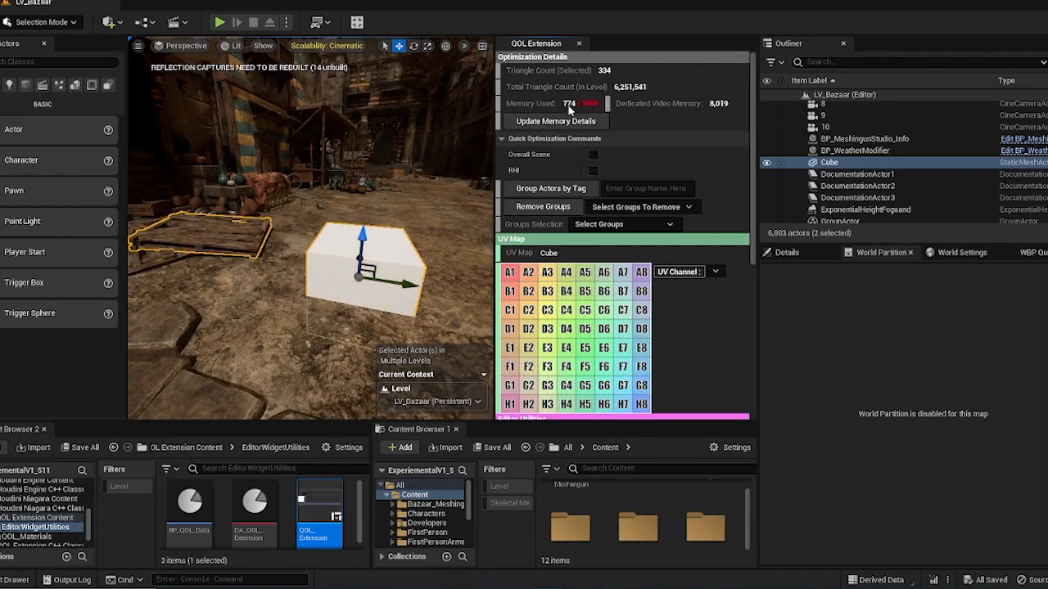
mouse_move(586, 103)
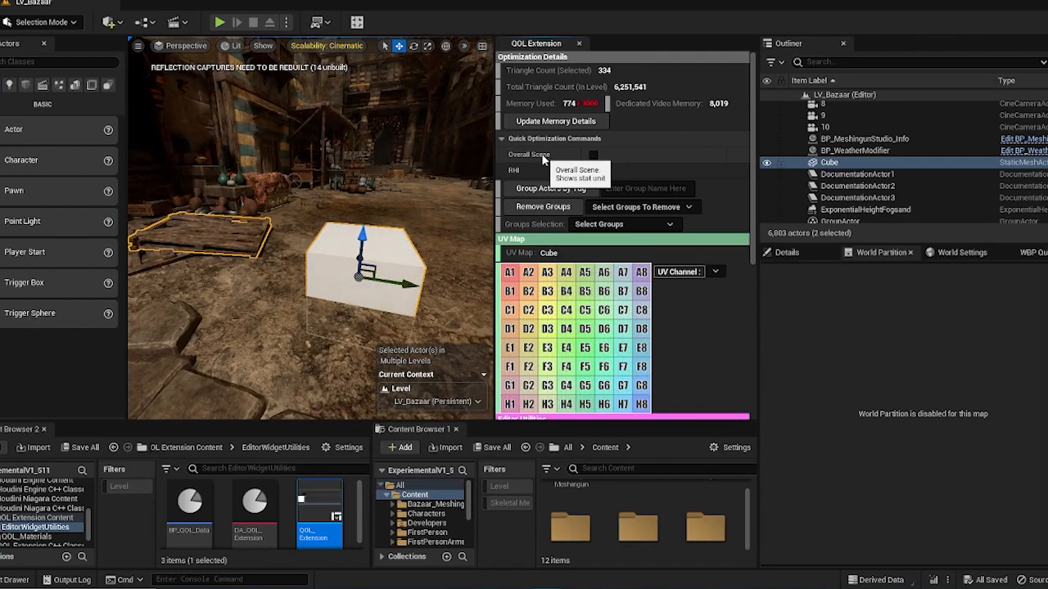
Step: Show and hide the Overall Scene stat overlay, then bring up the cube's Tags properties
click(594, 156)
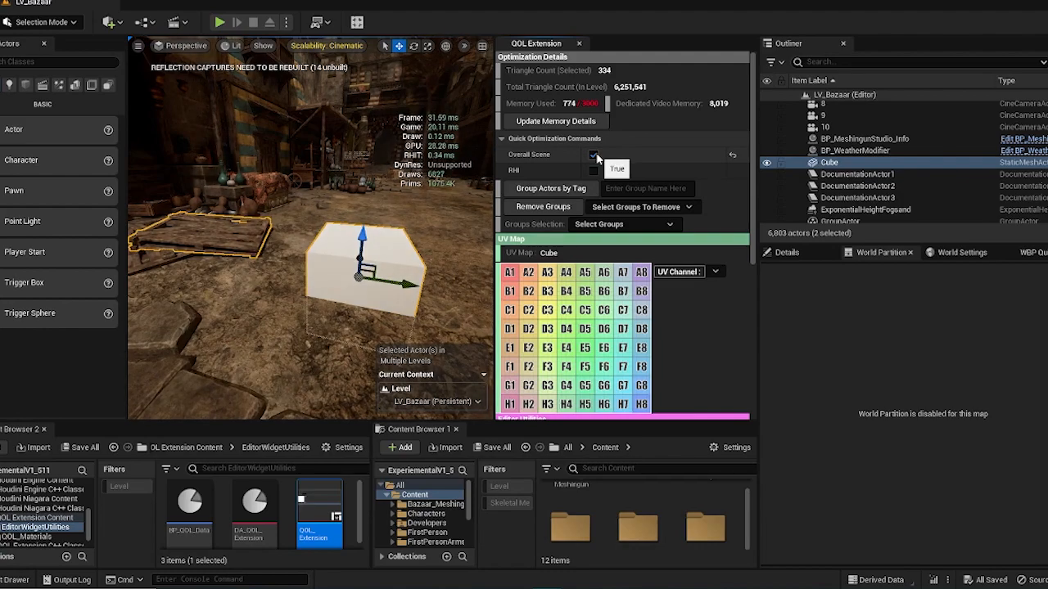
click(593, 154)
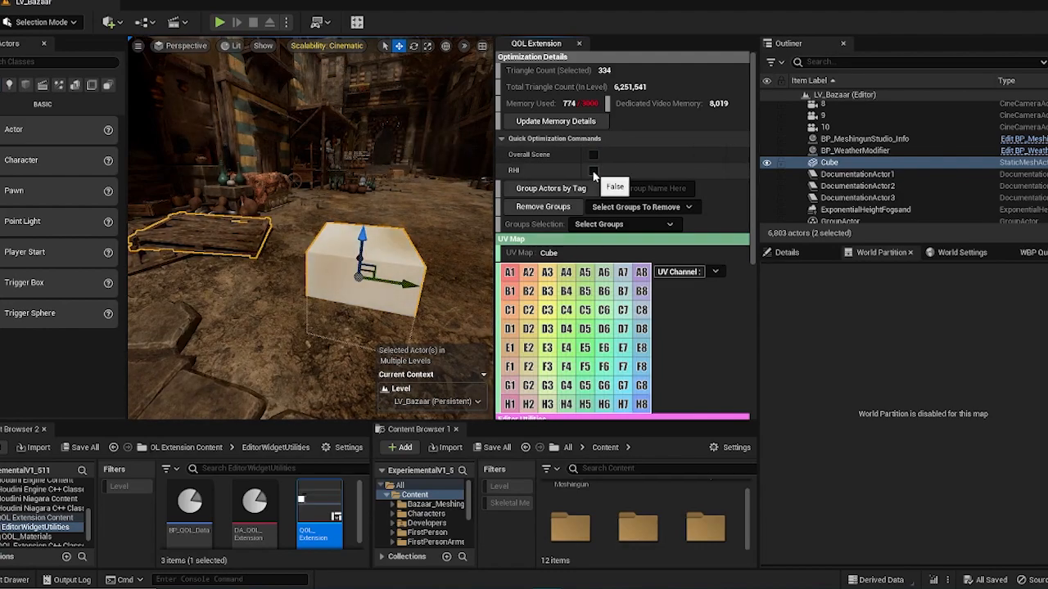
click(594, 170)
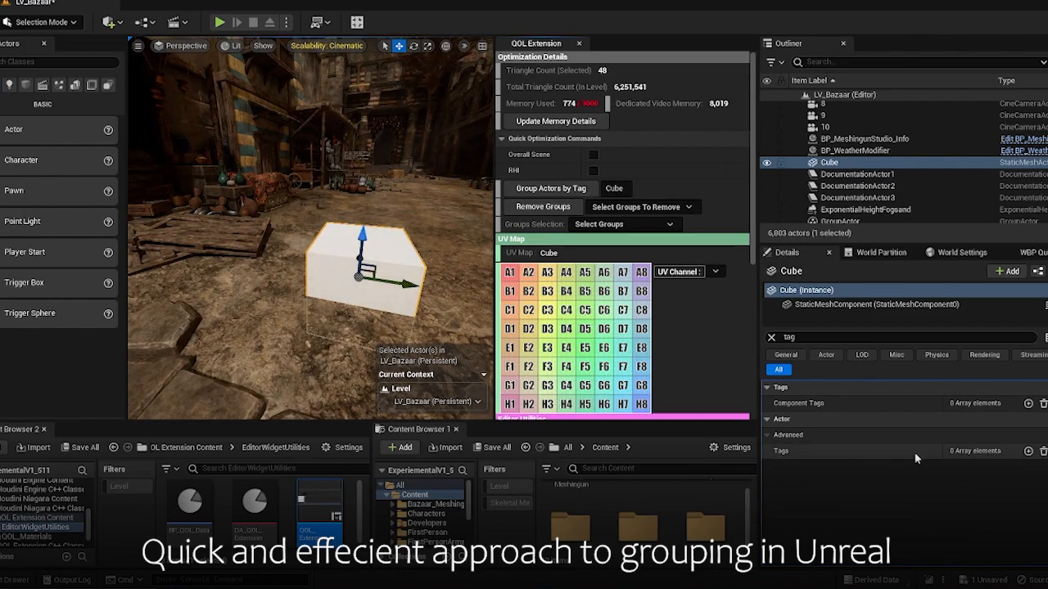
Step: Tag the cube as group Cube01, then pick Cube01 from Groups Selection
right_click(829, 163)
text(01)
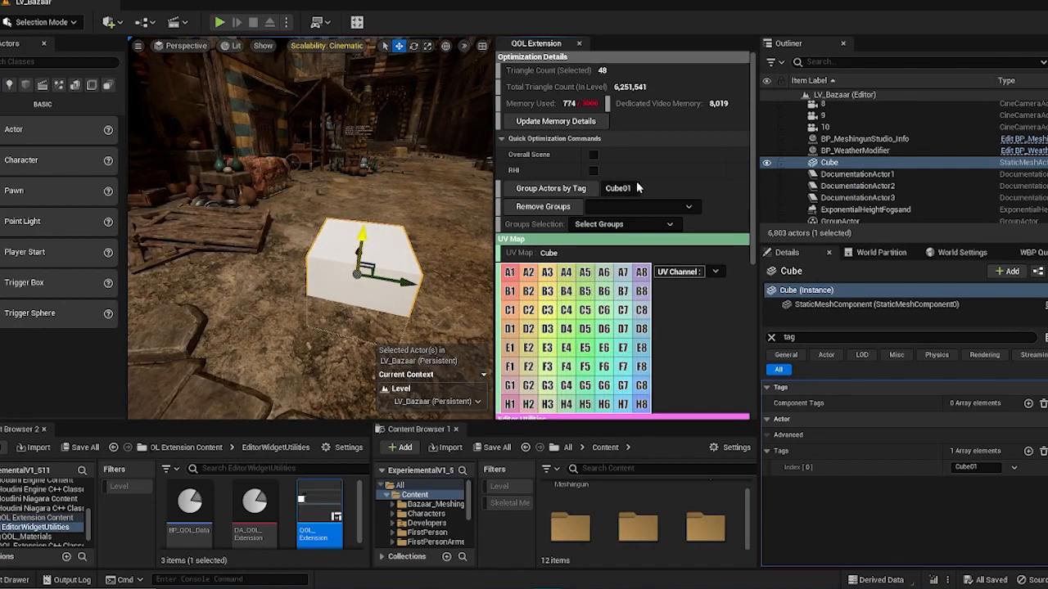
mouse_move(549, 188)
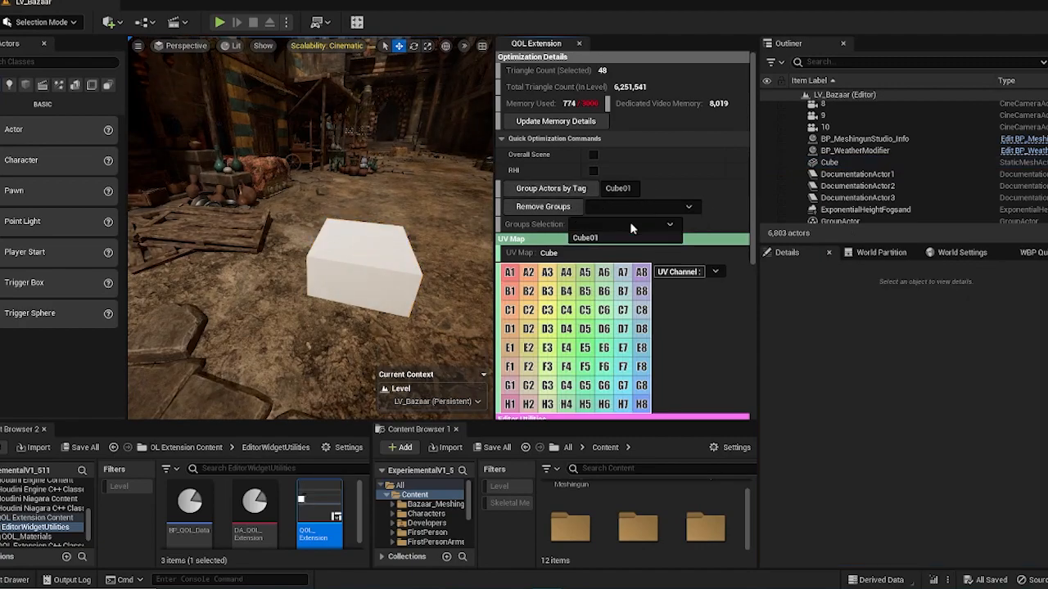
click(624, 237)
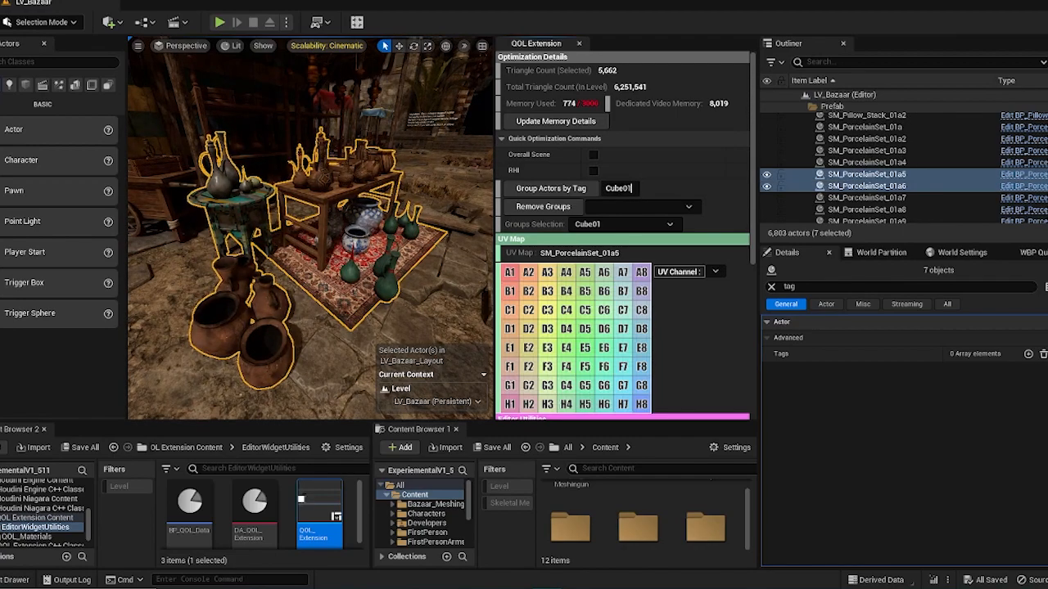
Step: Tag the pottery as Table_Front, remove the Cube01 group, and relaunch the QOL Extension panel
text(Table_Front)
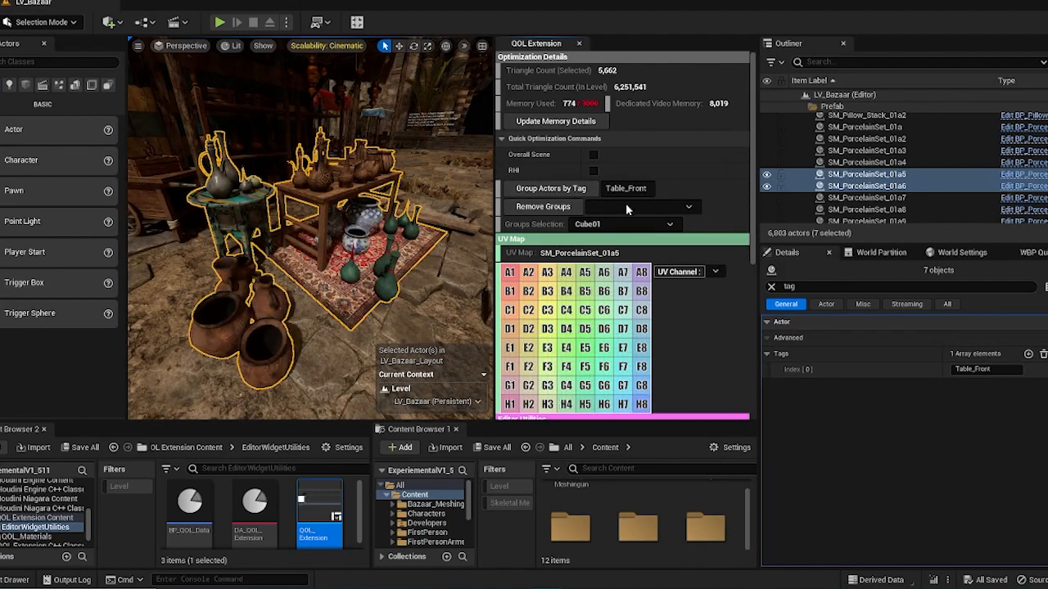
click(623, 223)
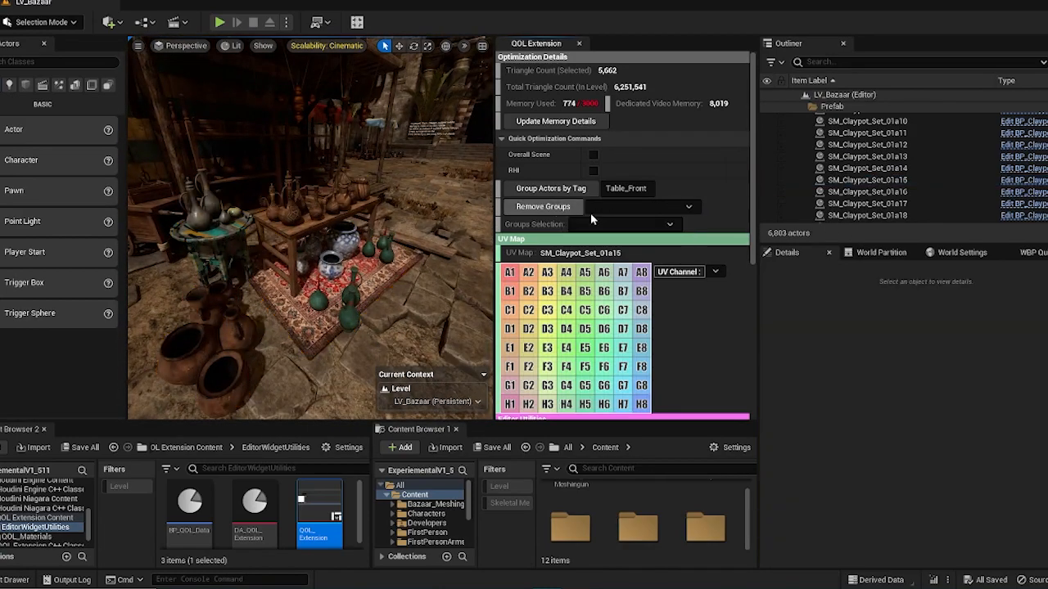
click(549, 188)
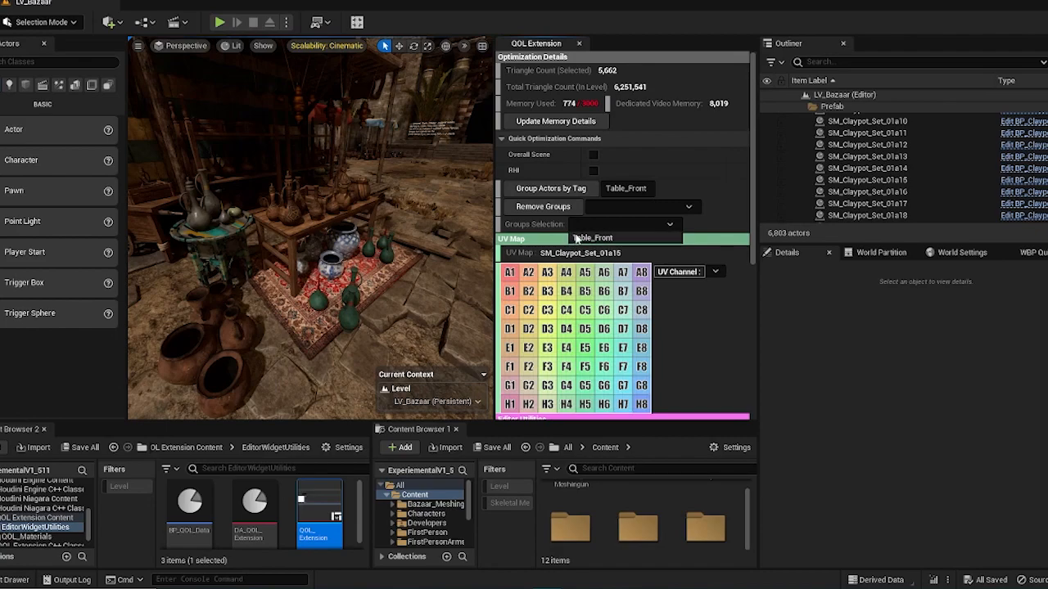
mouse_move(578, 49)
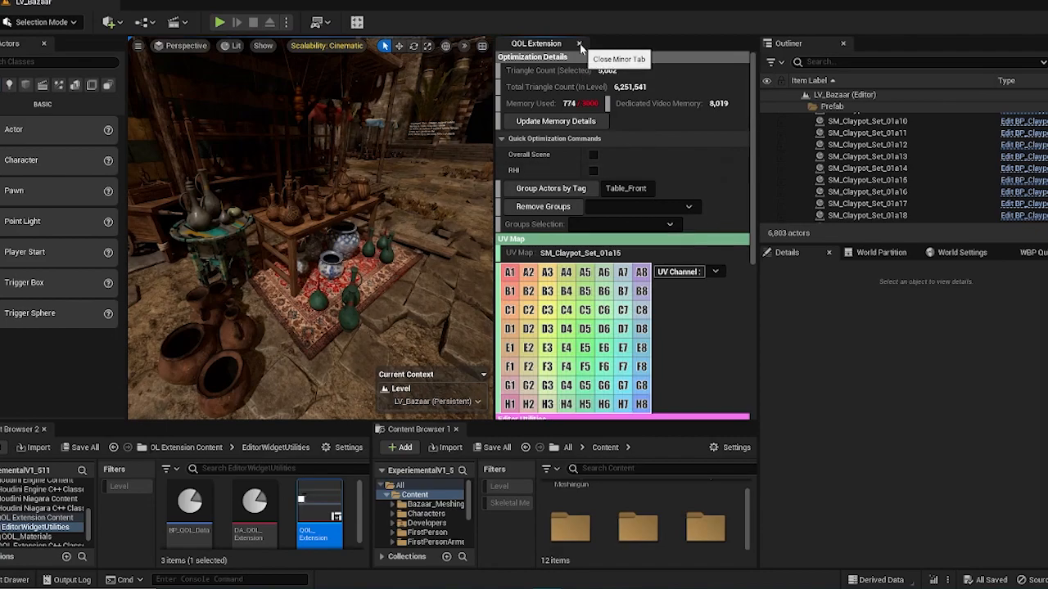
click(580, 43)
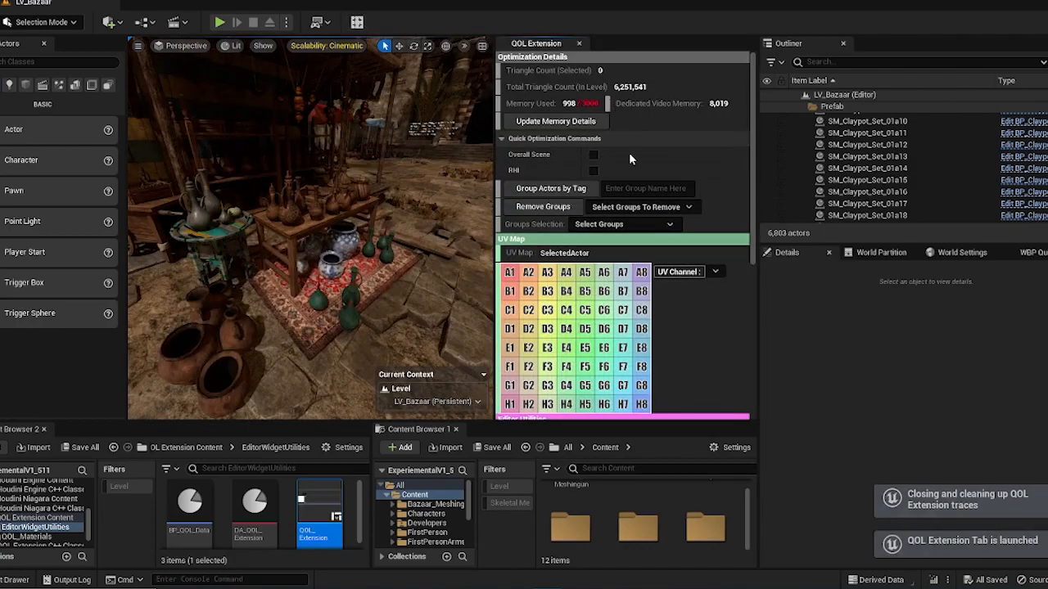
click(624, 223)
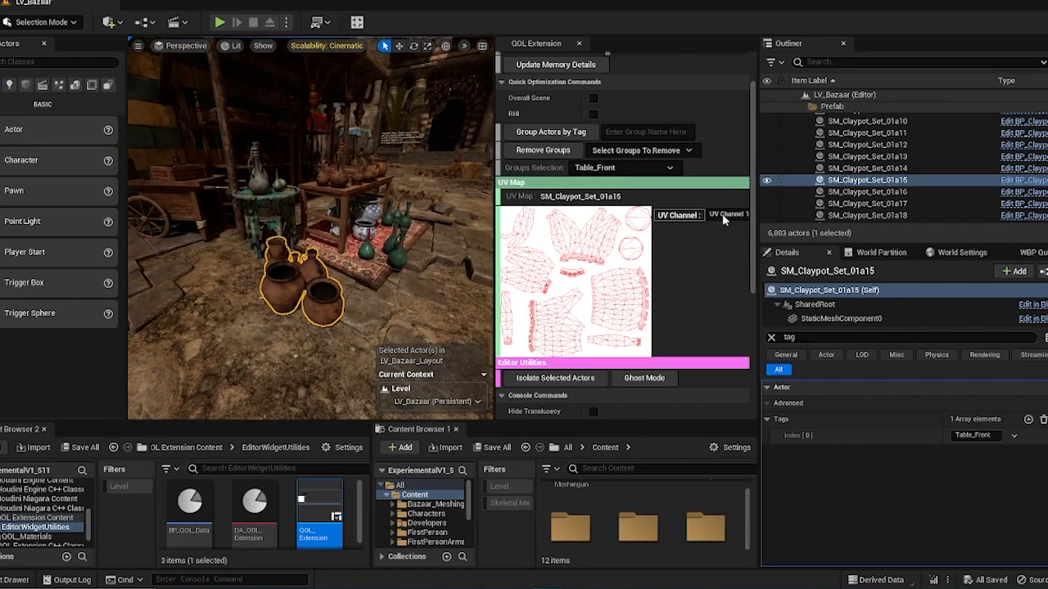
Step: View the Table_Front pots' UV channel 1, then add ABP_Manny and view its UV channel 0
click(727, 214)
text(manny)
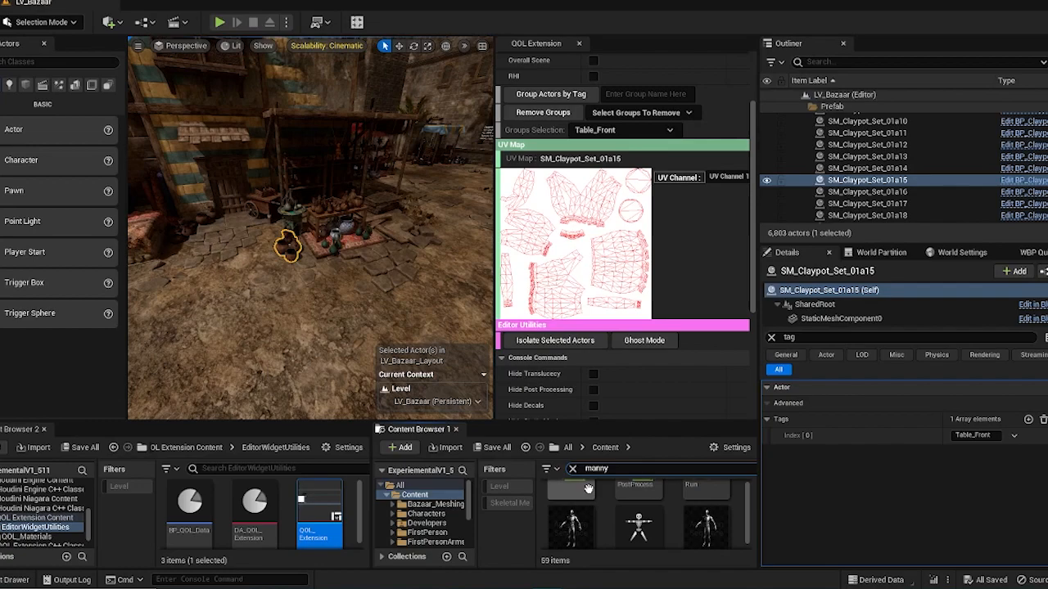
mouse_move(570, 524)
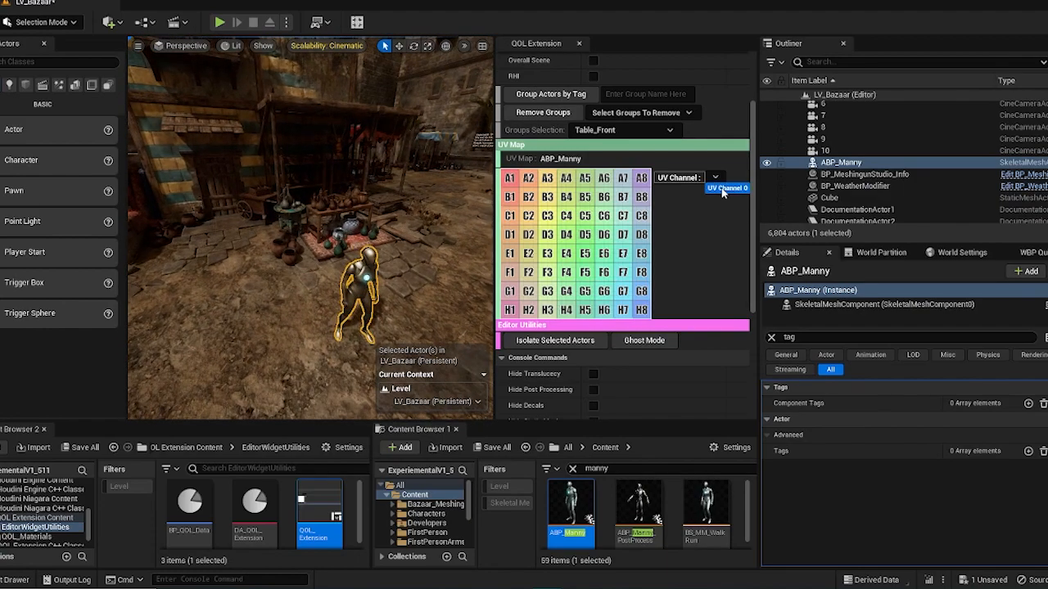
click(726, 188)
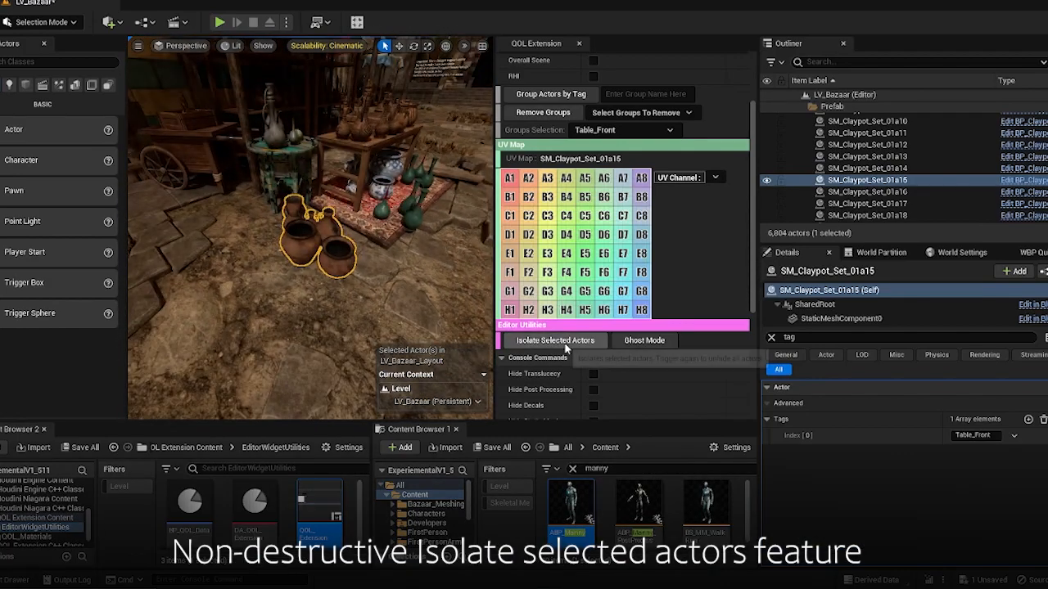
click(556, 341)
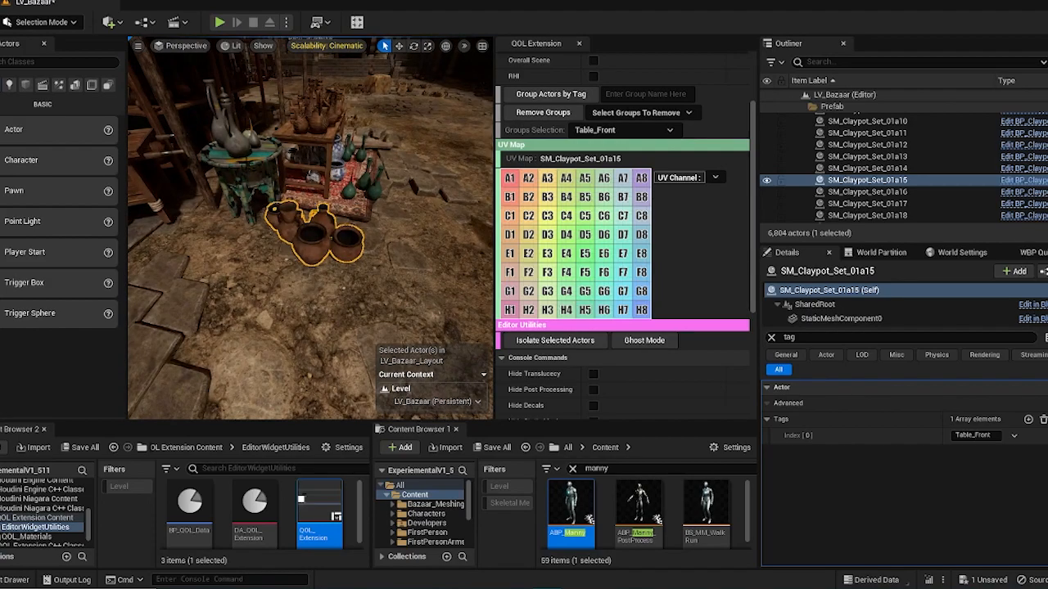
click(556, 340)
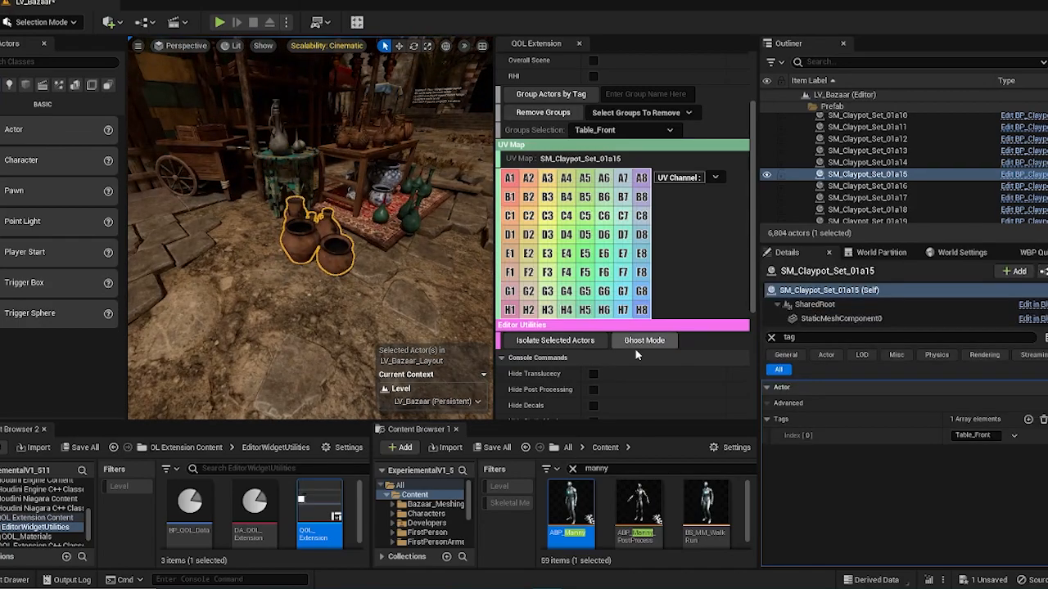
Step: Toggle Ghost Mode to make the bazaar translucent, then switch it off for normal rendering
click(644, 340)
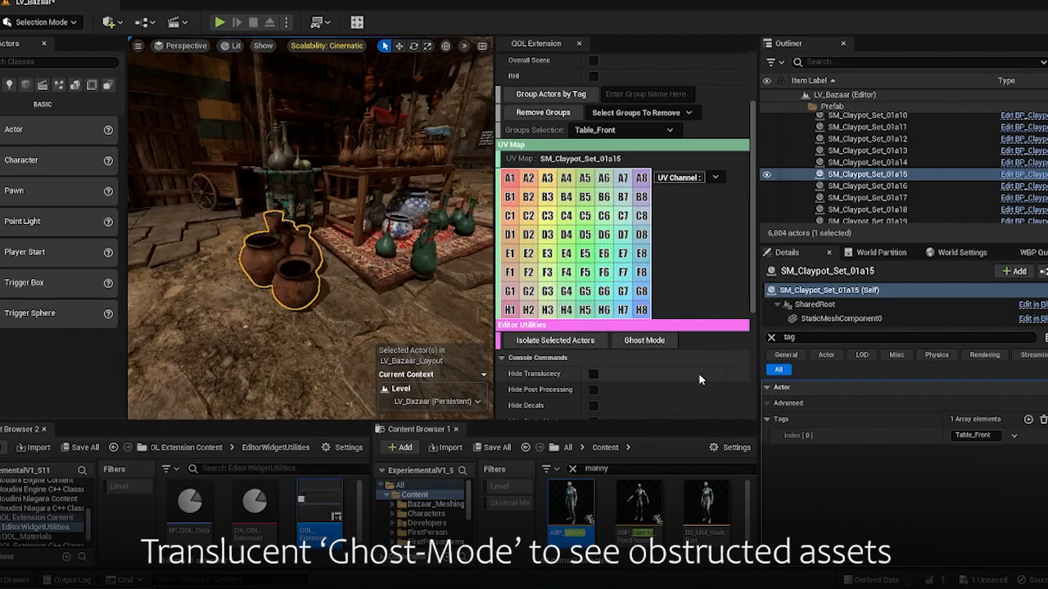
click(643, 340)
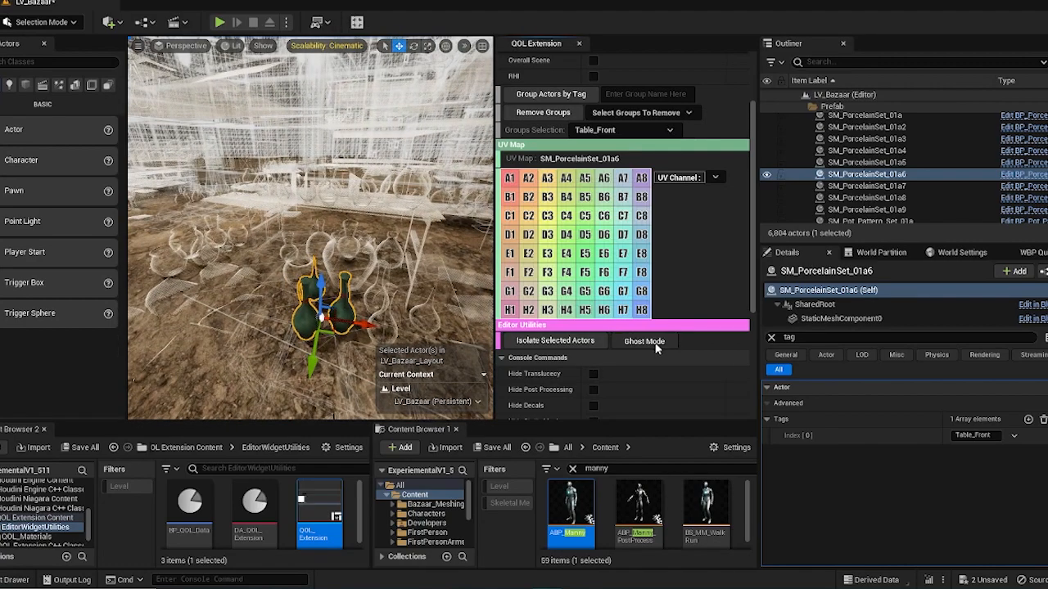
click(643, 341)
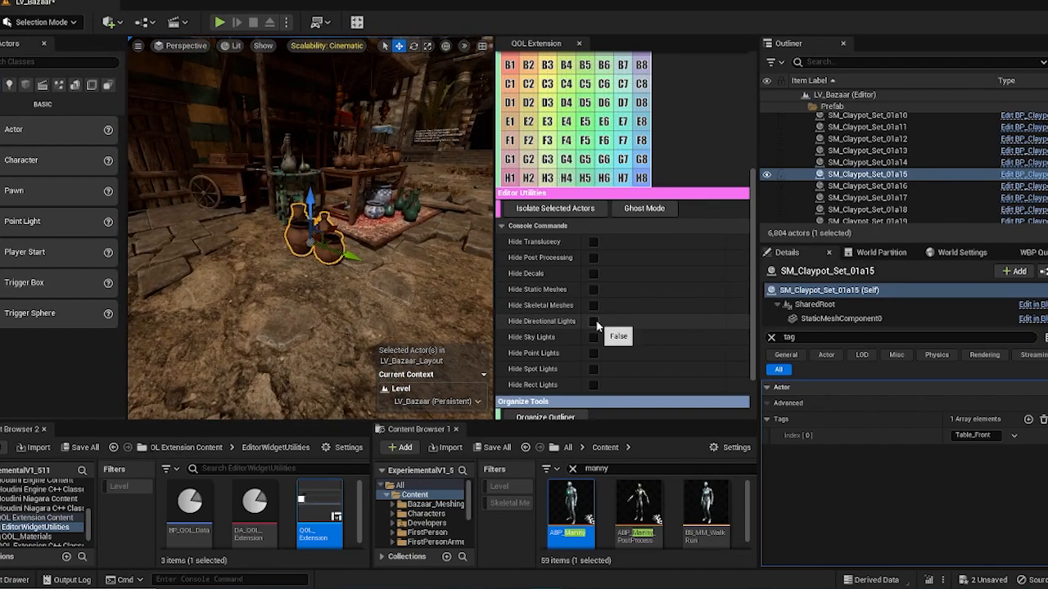
Step: Hide directional lights and post processing, restore them, then open the LVL_Test level
click(594, 321)
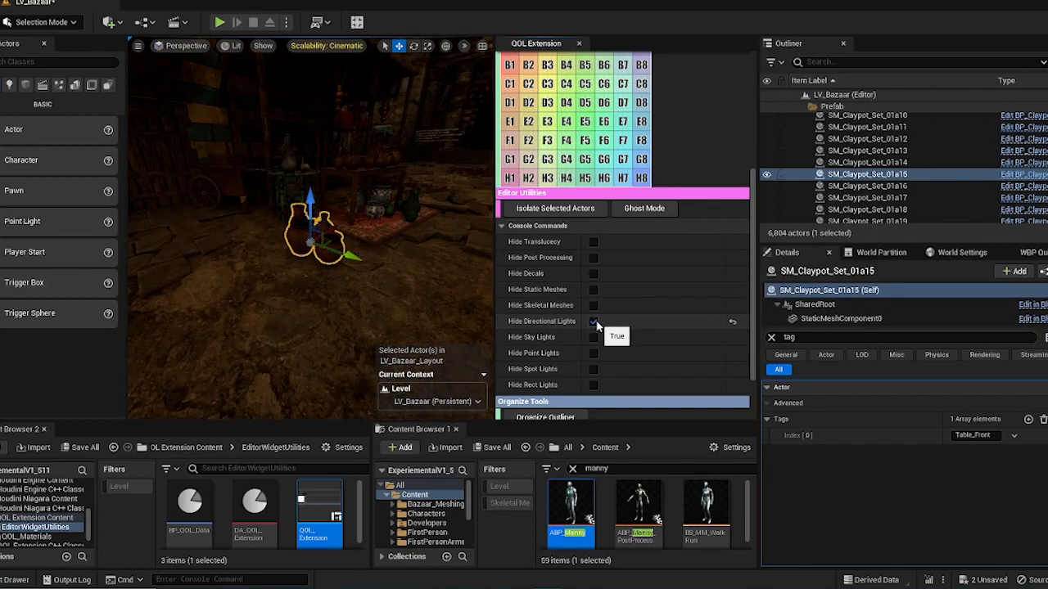
click(594, 321)
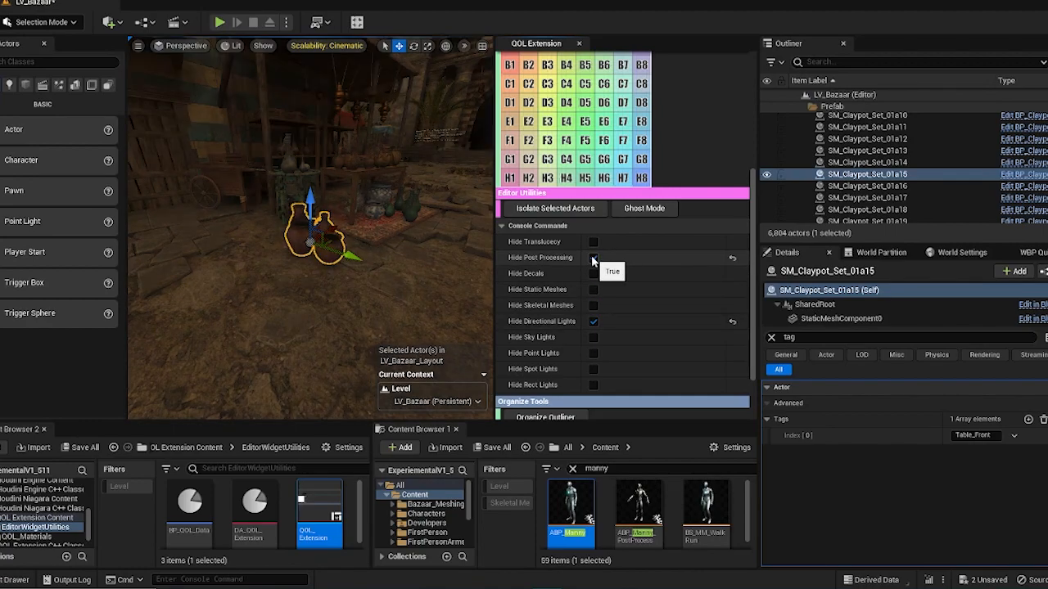
click(594, 257)
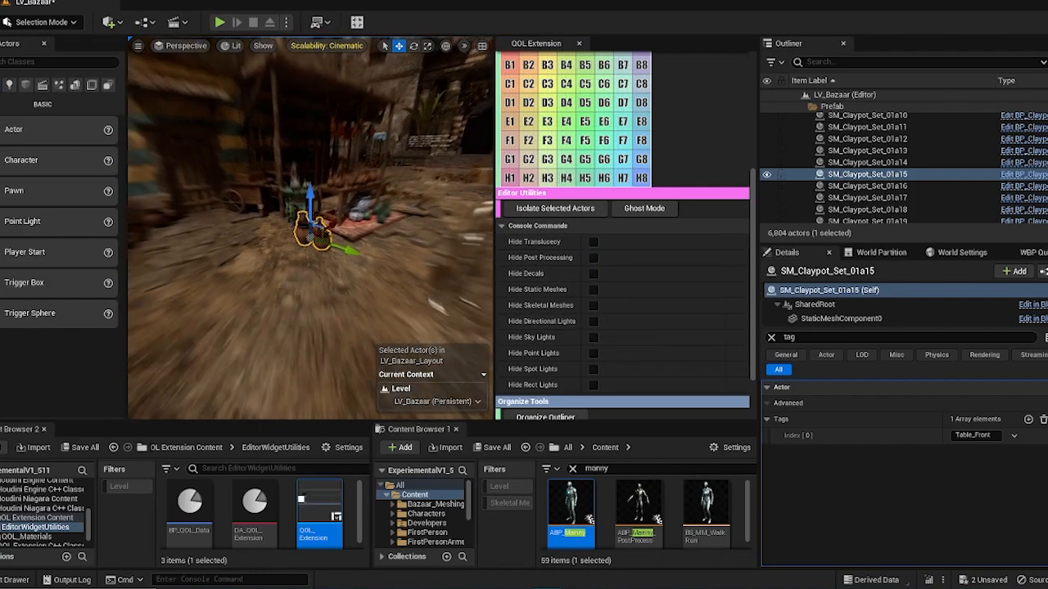
click(594, 289)
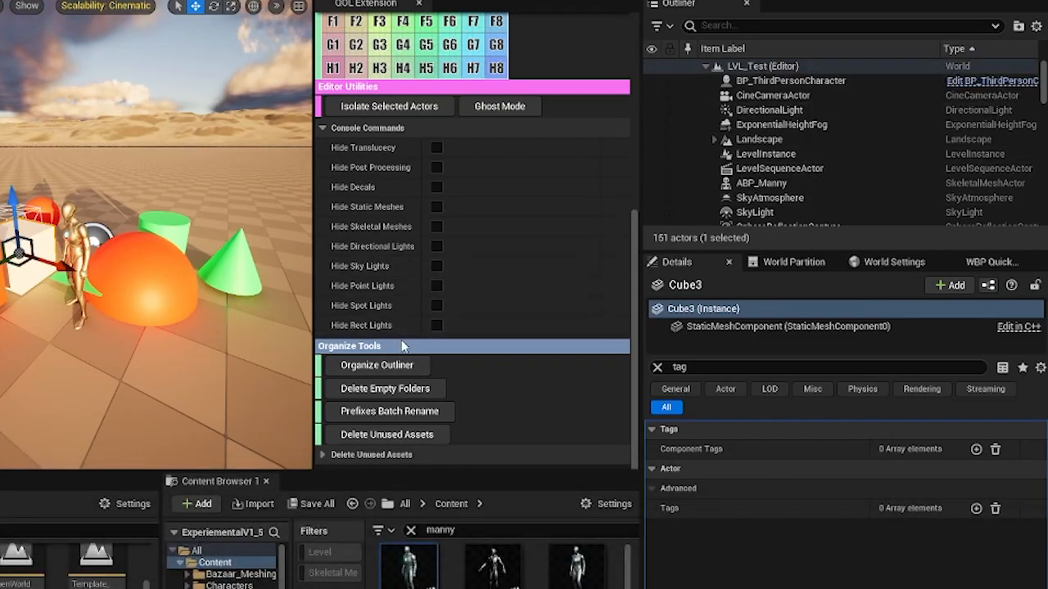
Step: Run Organize Outliner on LVL_Test, then collapse the new folders including Meshes
click(377, 365)
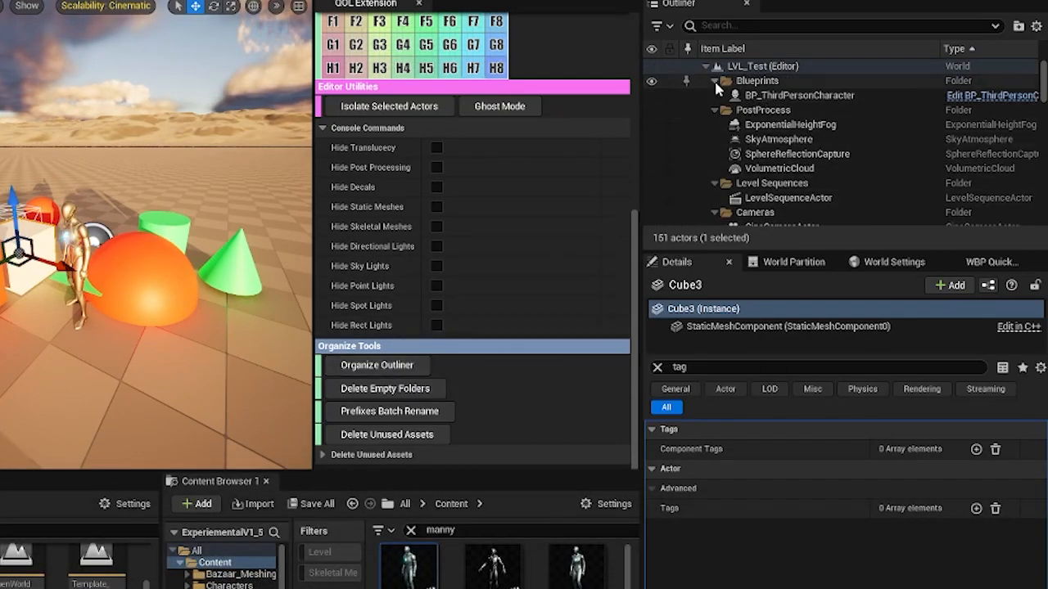
click(715, 81)
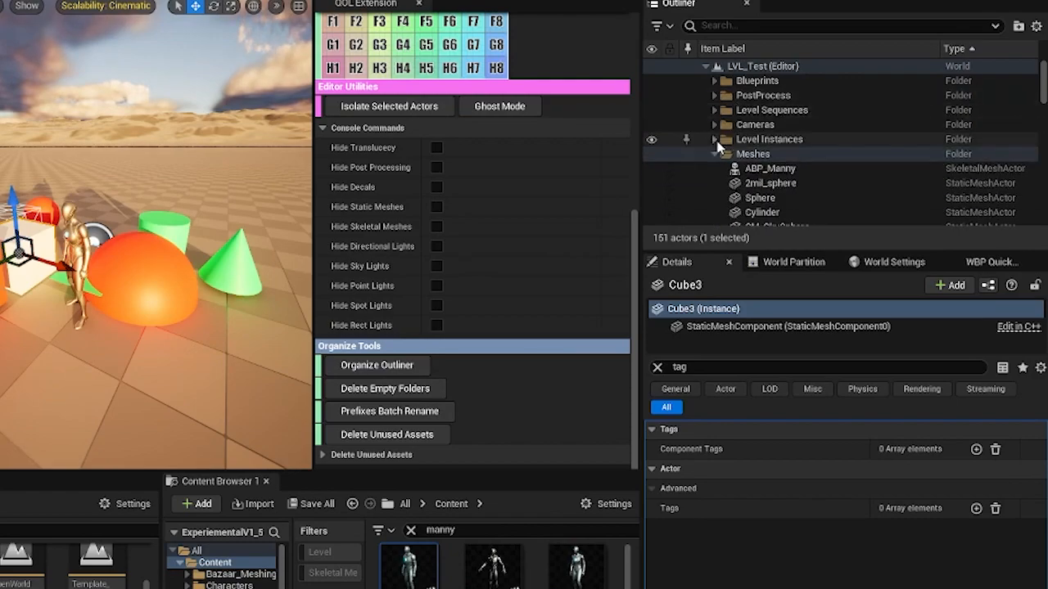
click(715, 154)
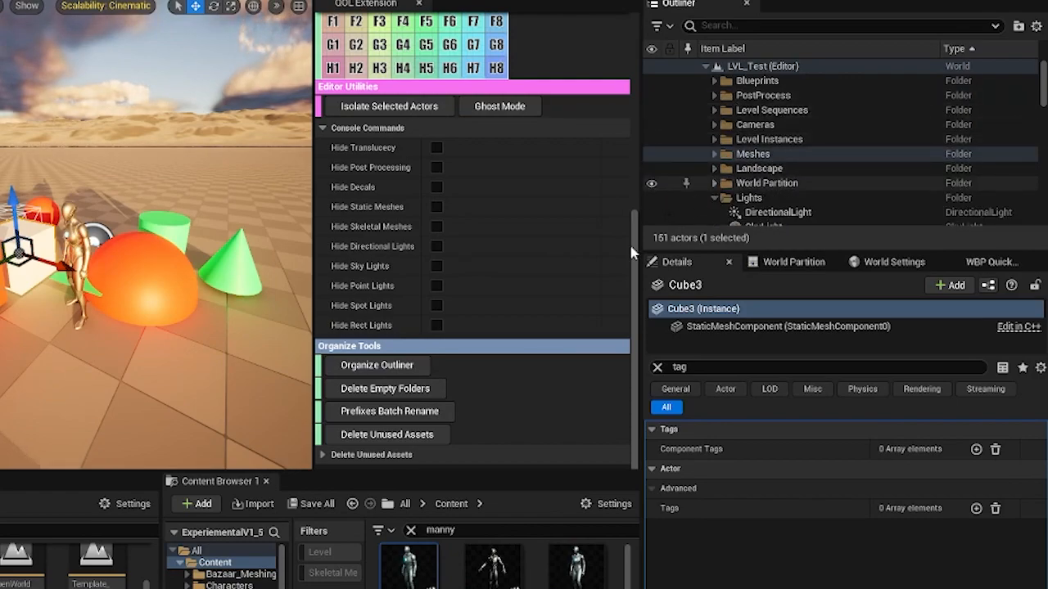
mouse_move(384, 388)
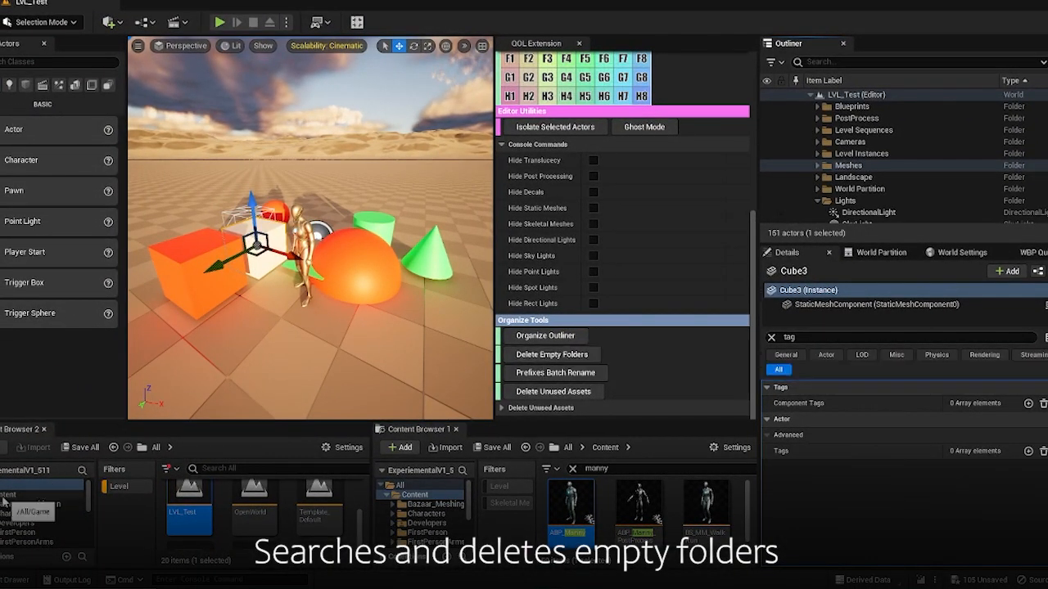
mouse_move(555, 355)
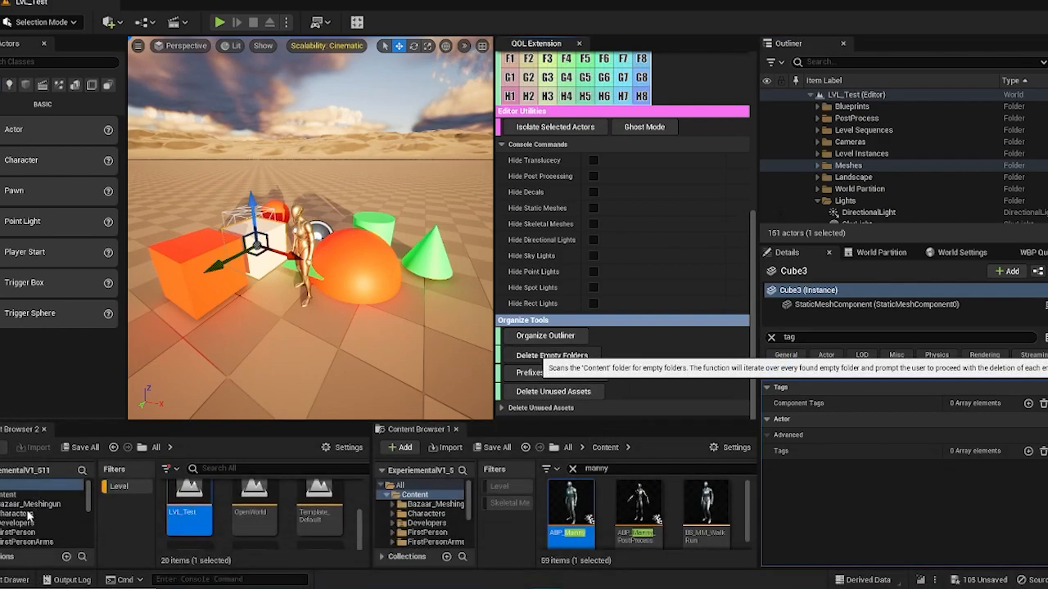
click(551, 354)
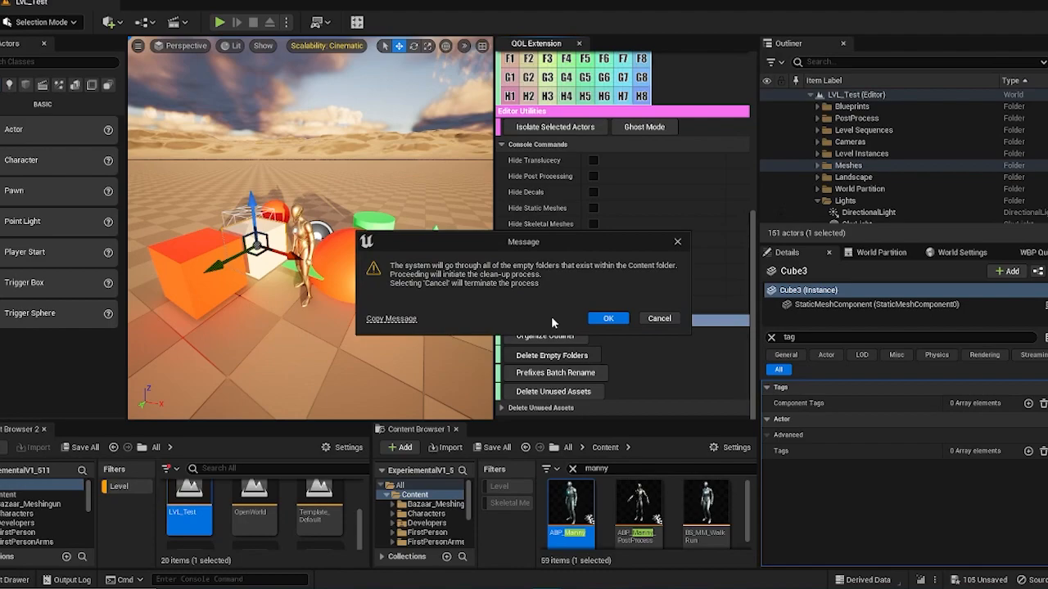
click(607, 318)
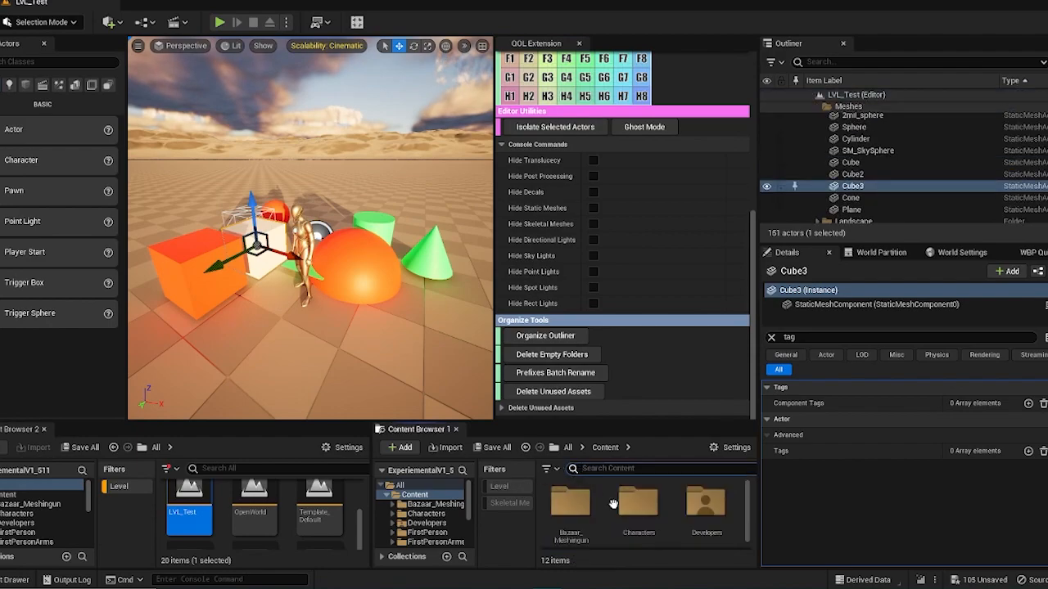
mouse_move(570, 491)
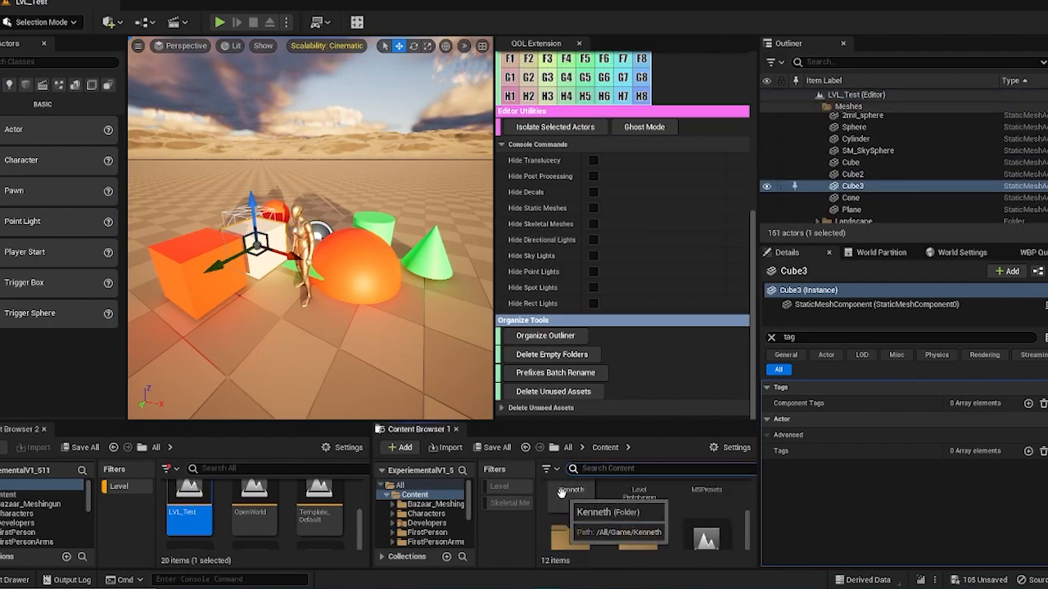
Step: Create NewFolder1 inside Kenneth, then run Delete Empty Folders on the Content folder
click(401, 447)
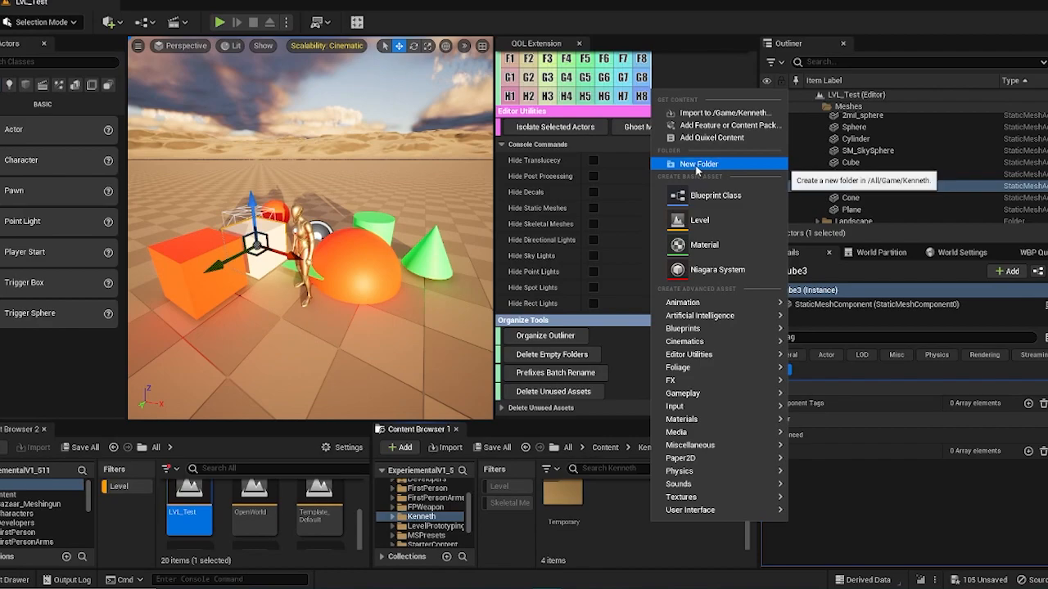
click(698, 164)
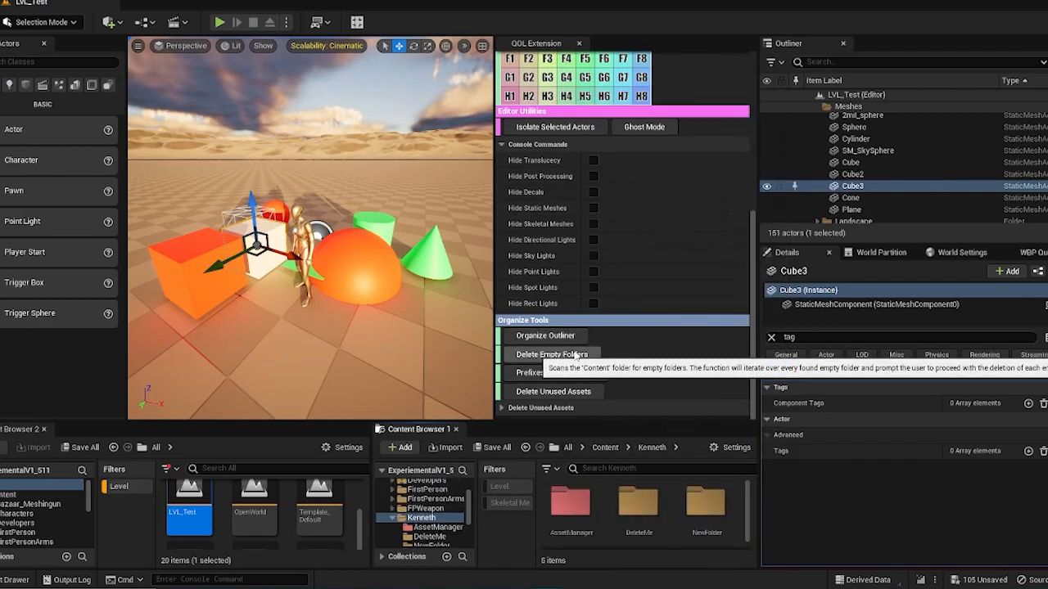
click(550, 354)
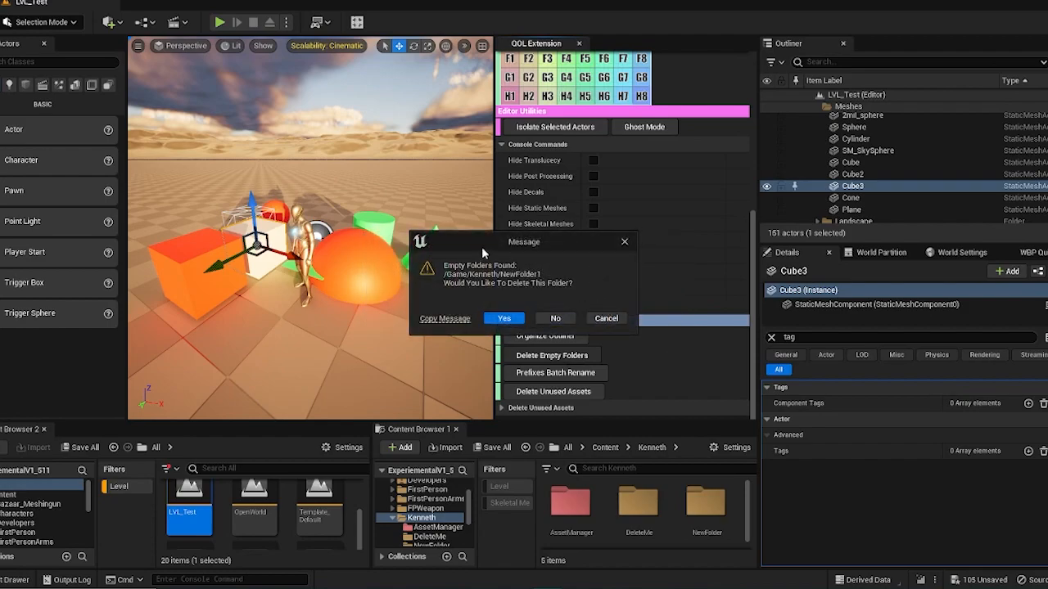
mouse_move(404, 292)
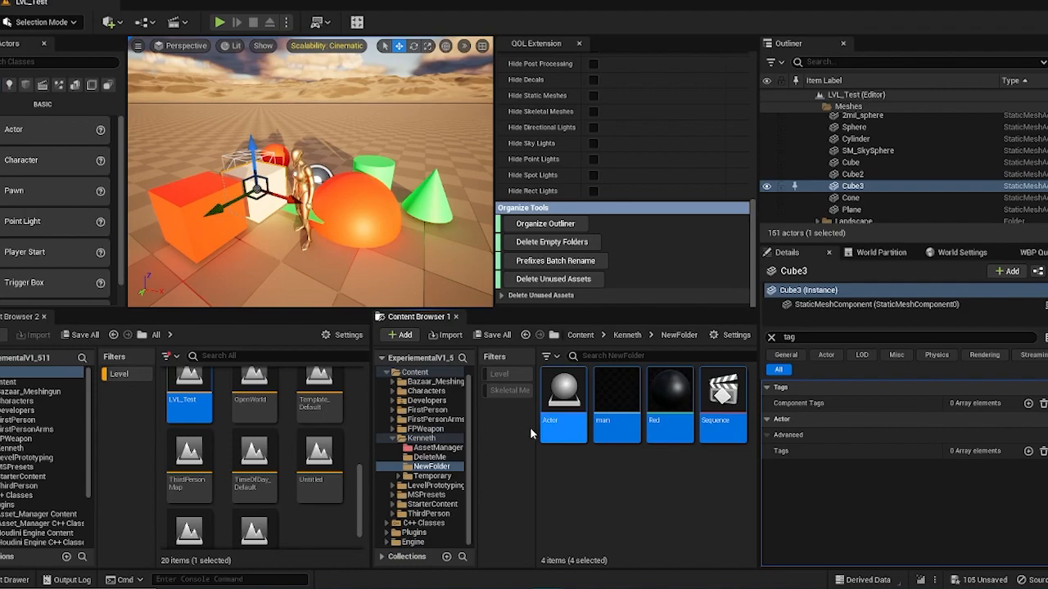
mouse_move(536, 423)
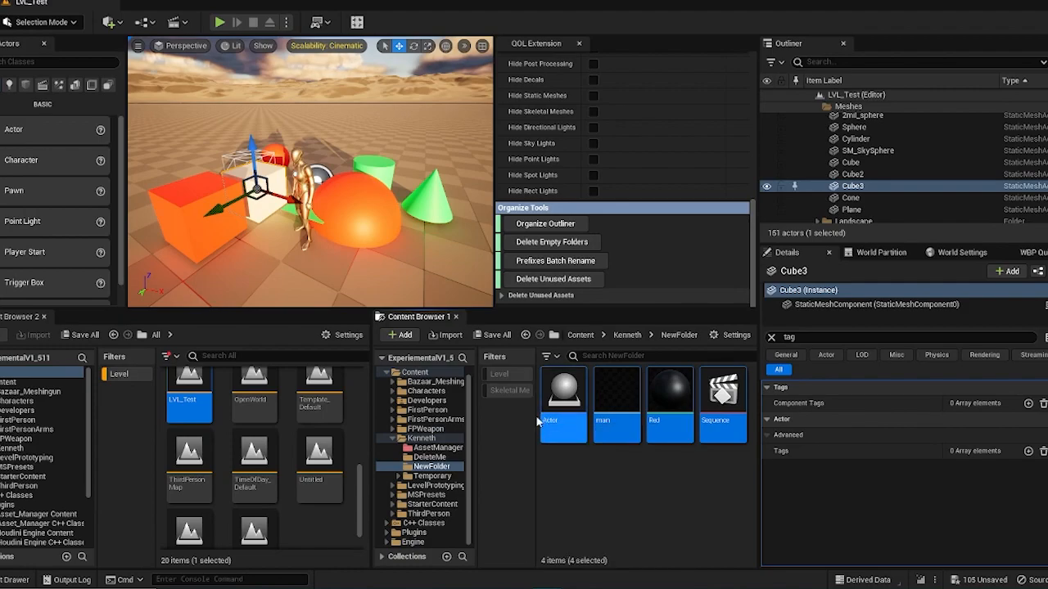
mouse_move(564, 420)
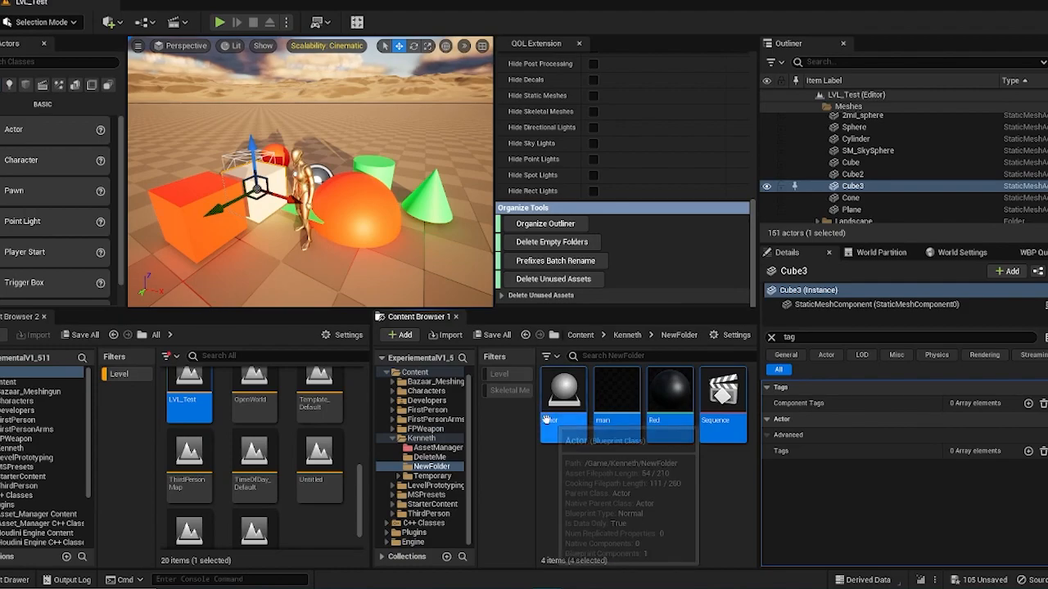
Step: Batch-rename the selected NewFolder assets with type prefixes such as BP_, M_, SKL_ and SQ_
right_click(563, 393)
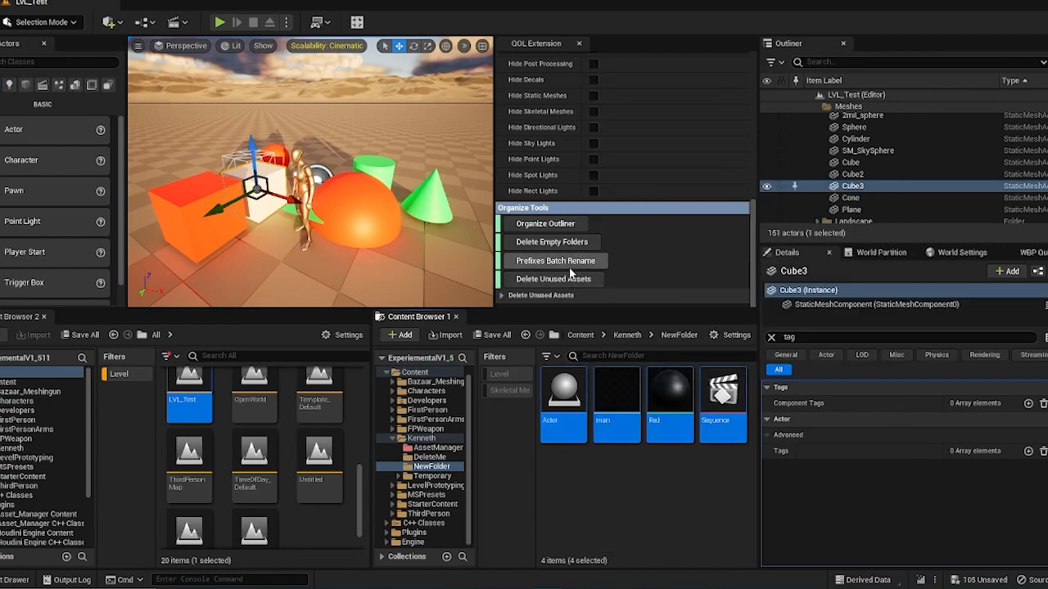
click(553, 260)
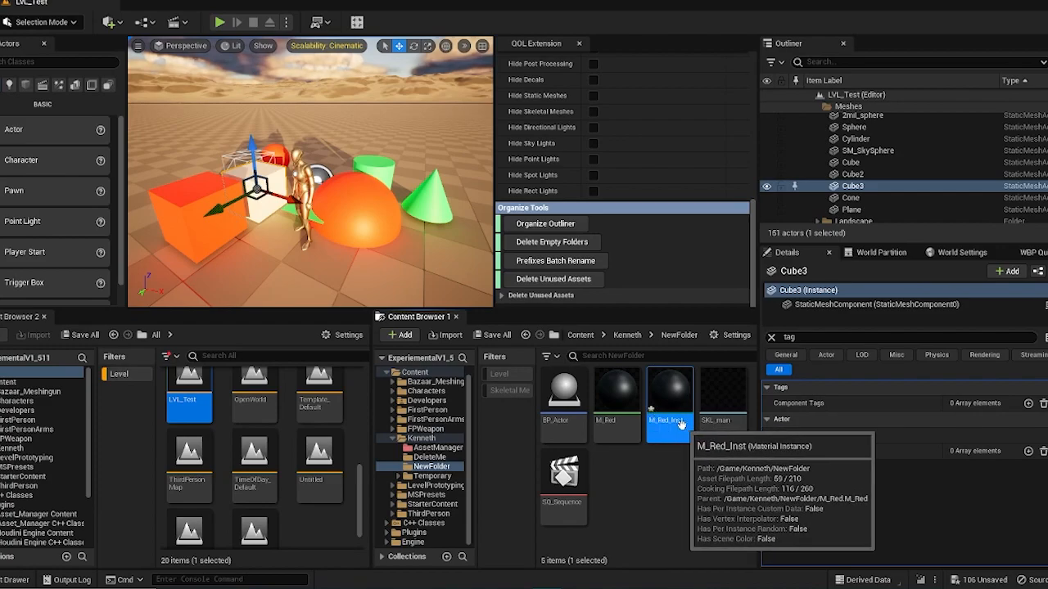
mouse_move(610, 318)
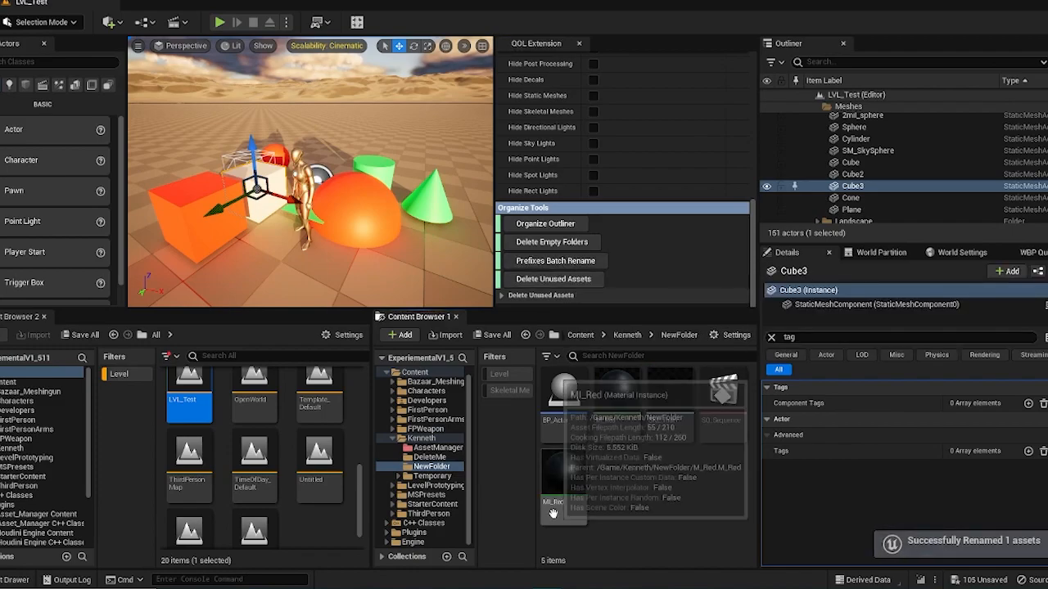
mouse_move(699, 351)
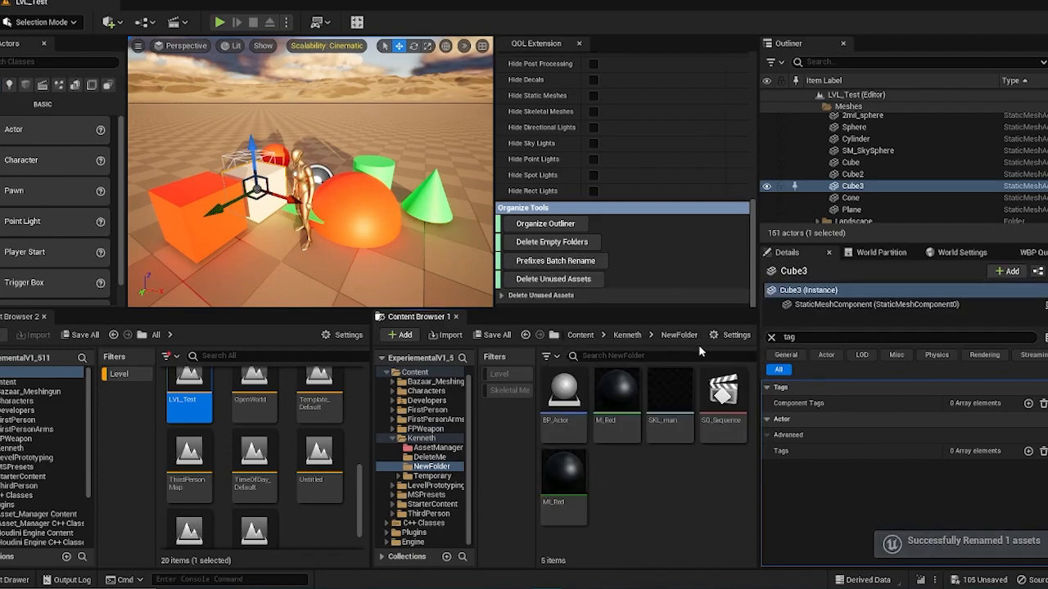
mouse_move(801, 389)
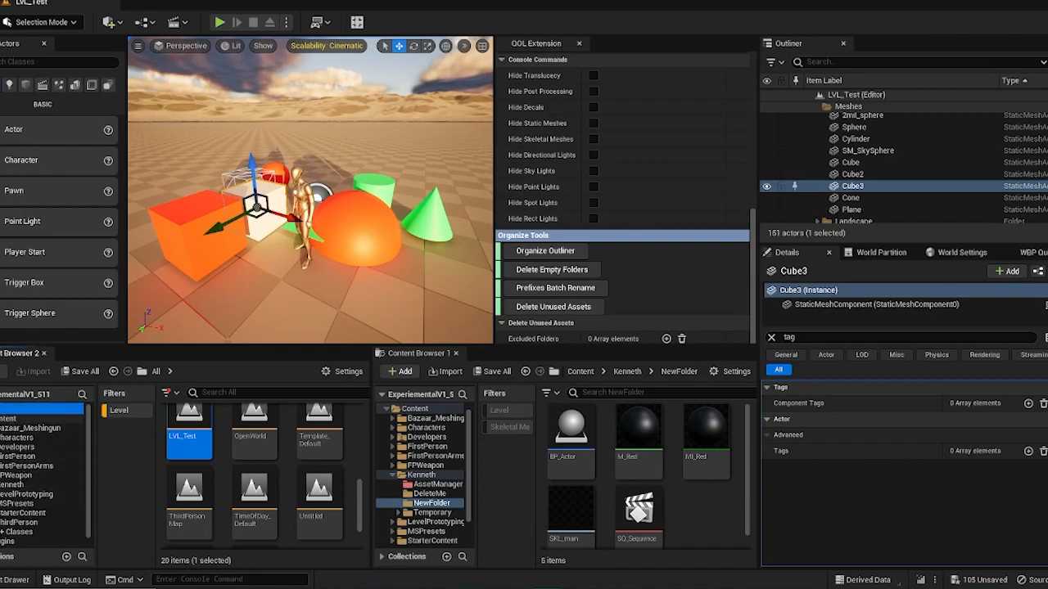
mouse_move(616, 313)
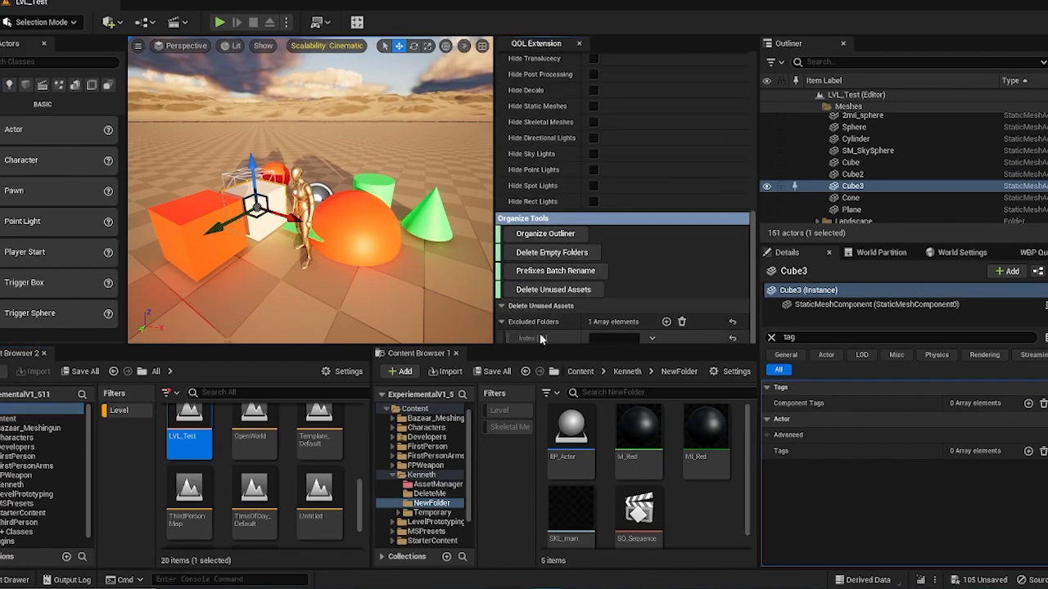
mouse_move(554, 289)
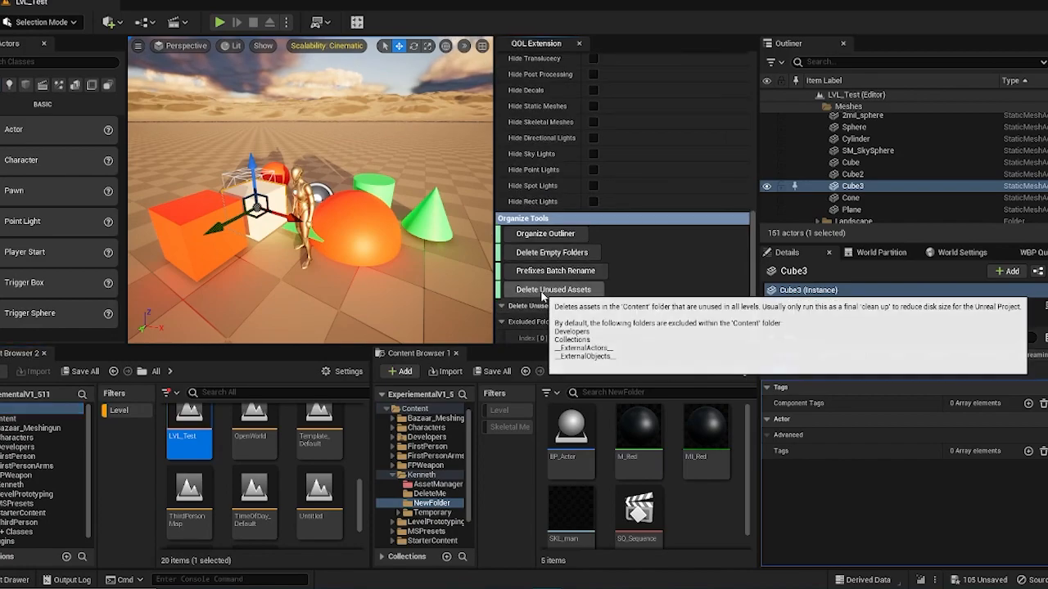
Step: Run Delete Unused Assets on Content and accept the warning so the analysis starts
click(553, 289)
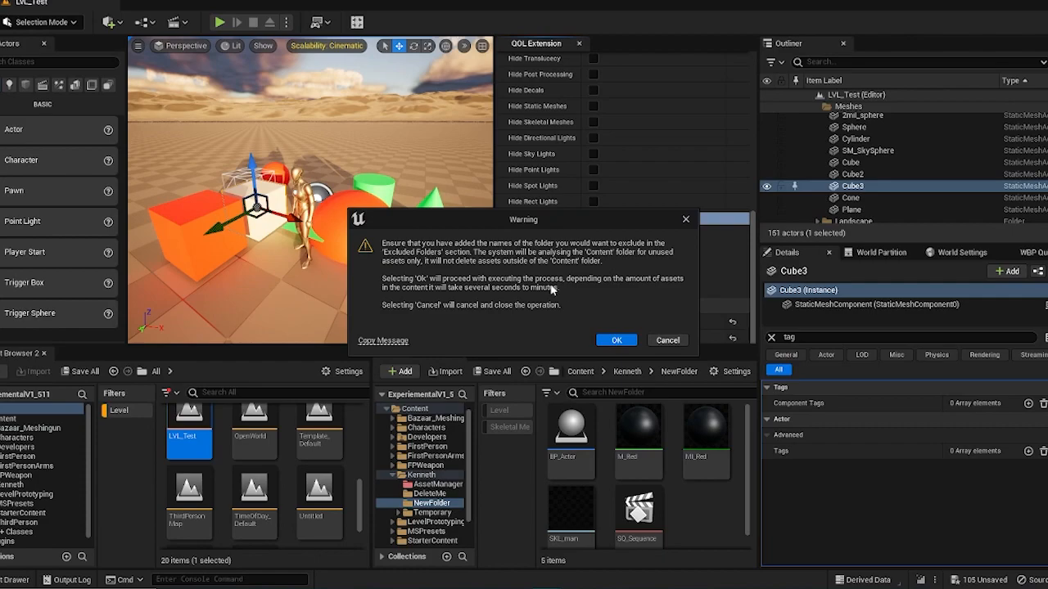
mouse_move(655, 255)
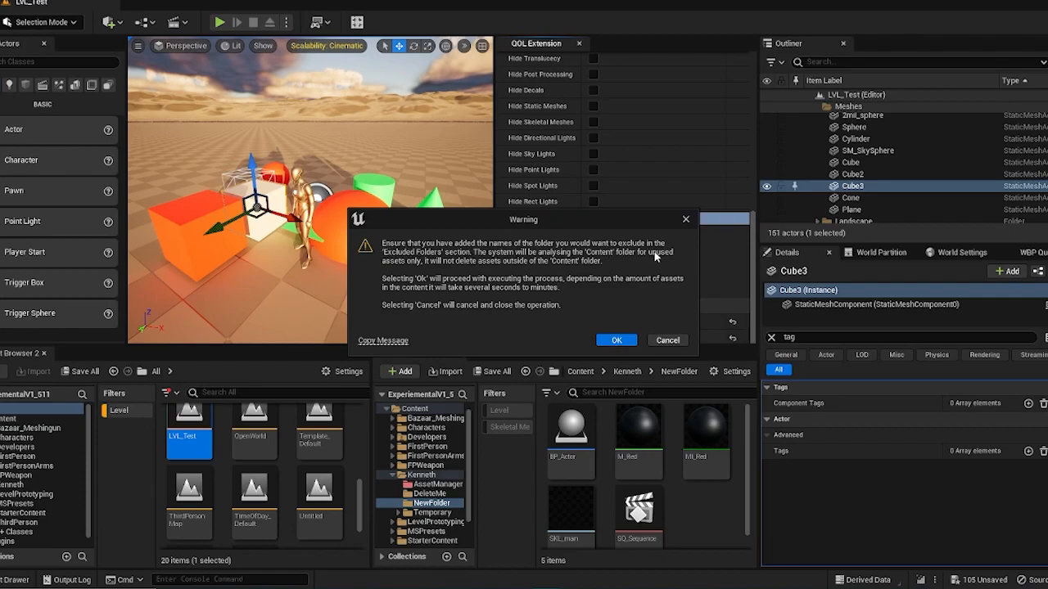
mouse_move(682, 324)
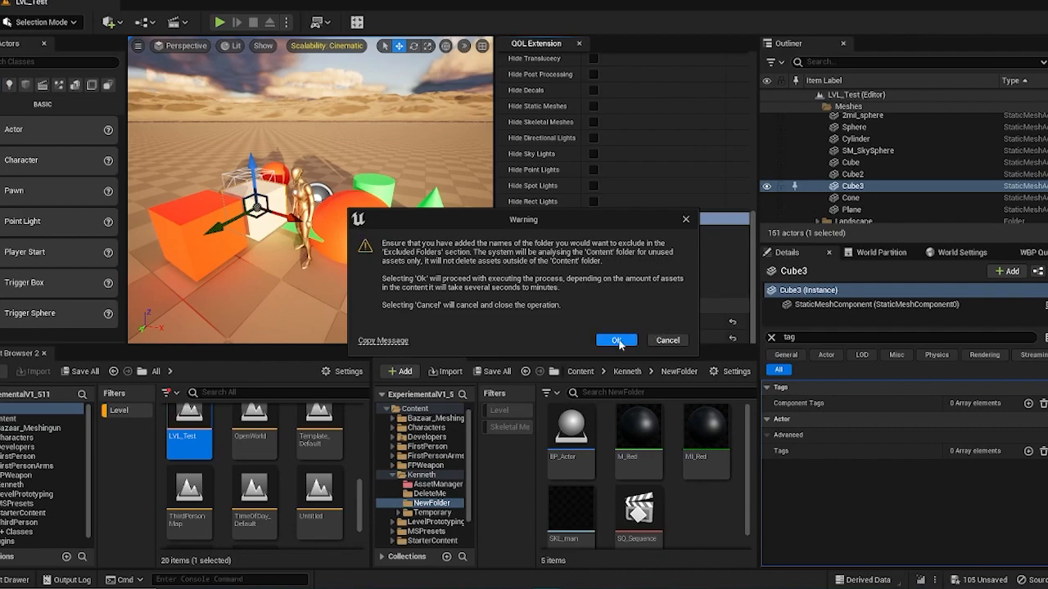
click(616, 340)
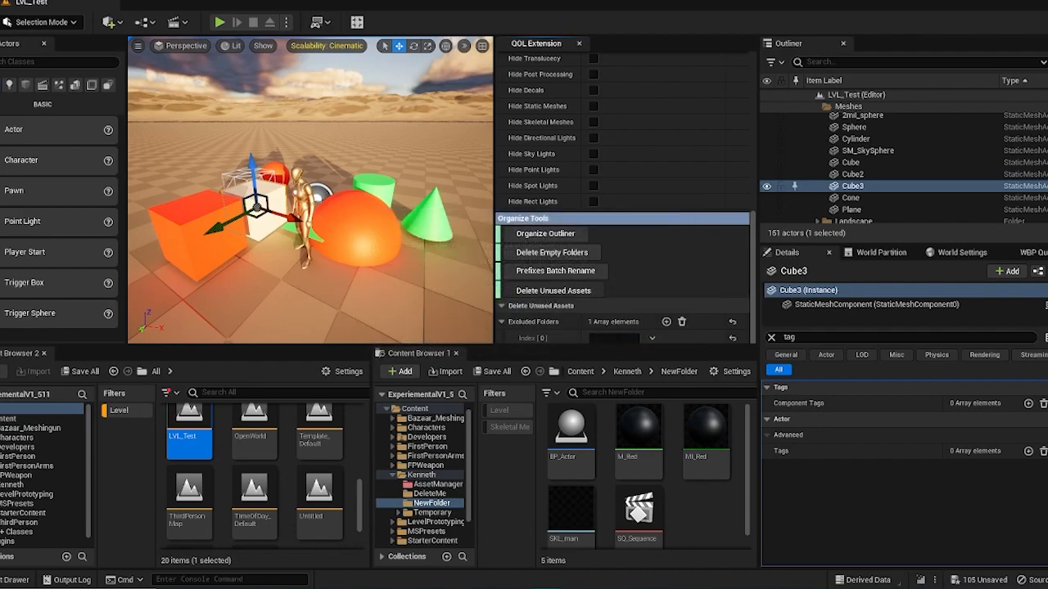
click(554, 290)
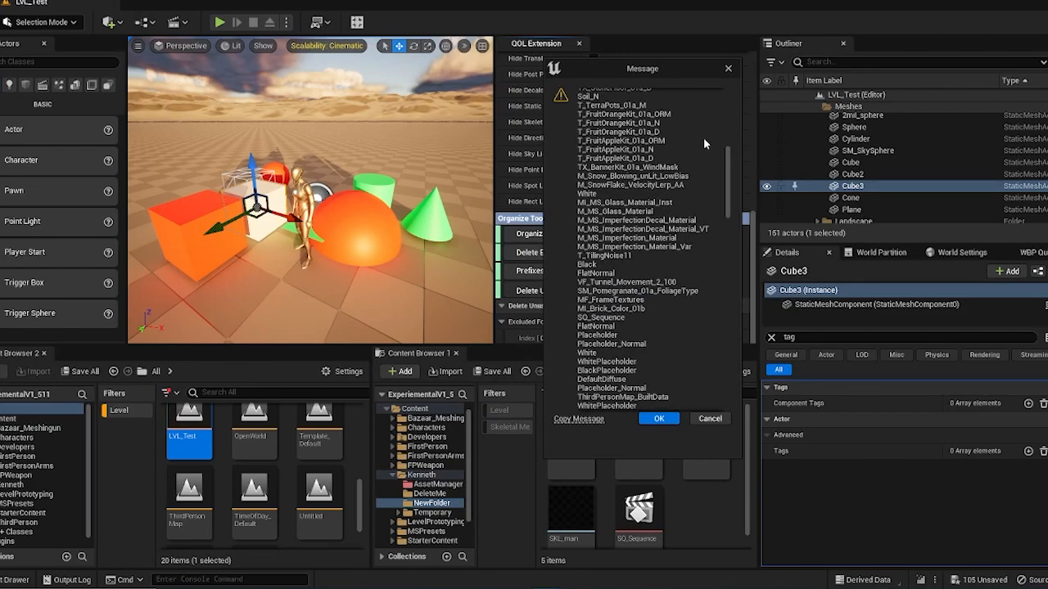
Step: Review the listed unused assets, such as T_FruitAppleKit and SQ_Sequence, and cancel their deletion
scroll(down, 3)
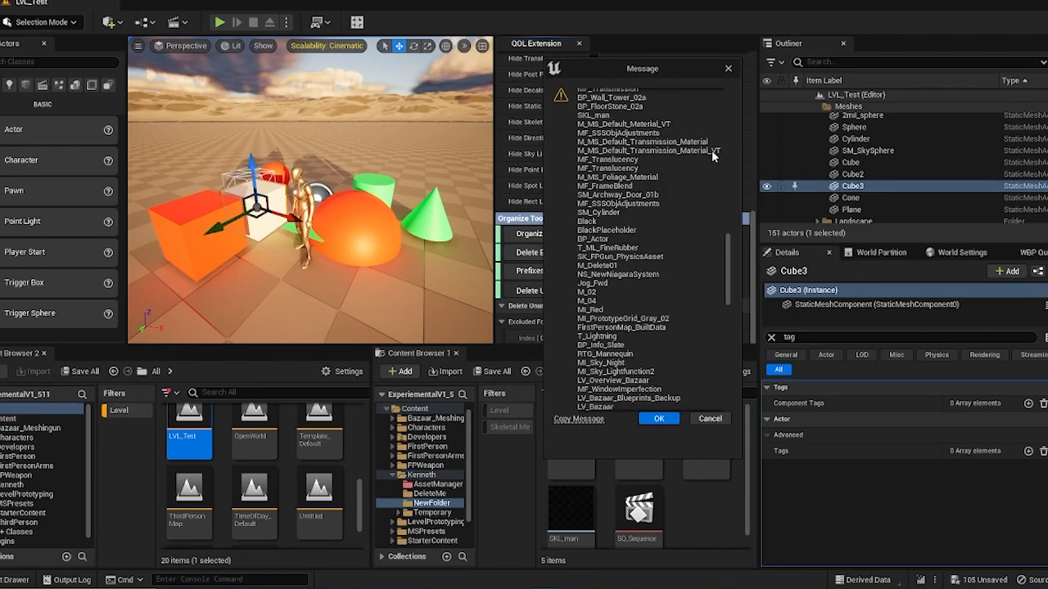
scroll(down, 3)
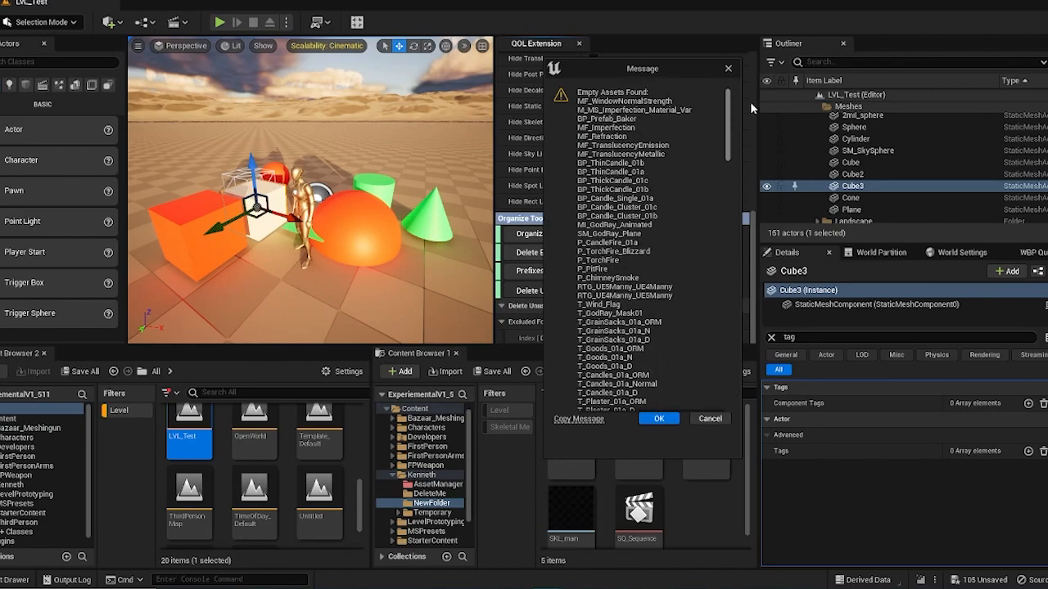
click(658, 418)
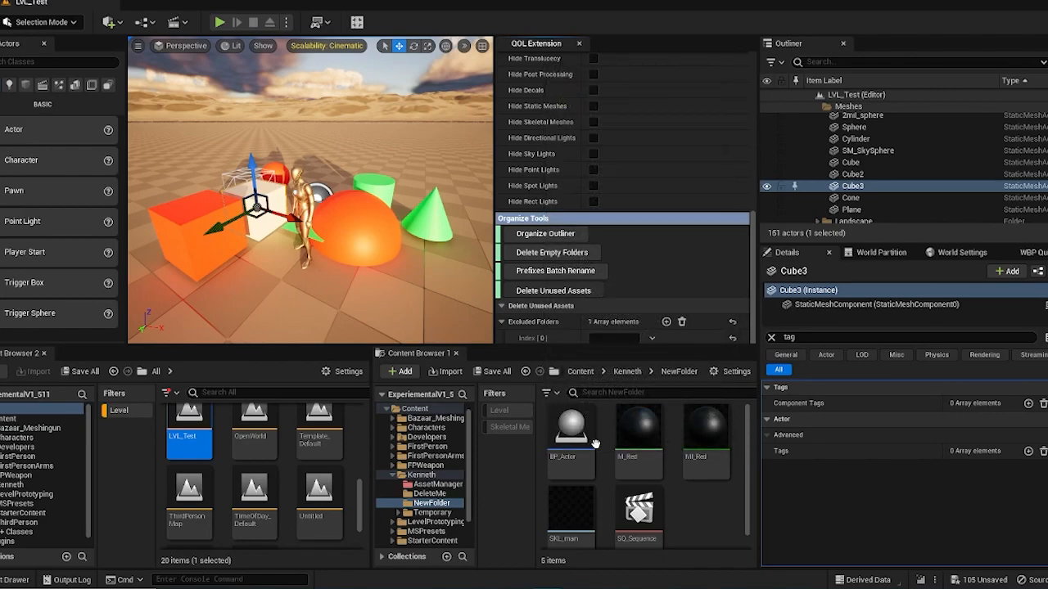
Step: Confirm in the Reference Viewer that BP_Actor has no referencers, then close the viewer
right_click(571, 426)
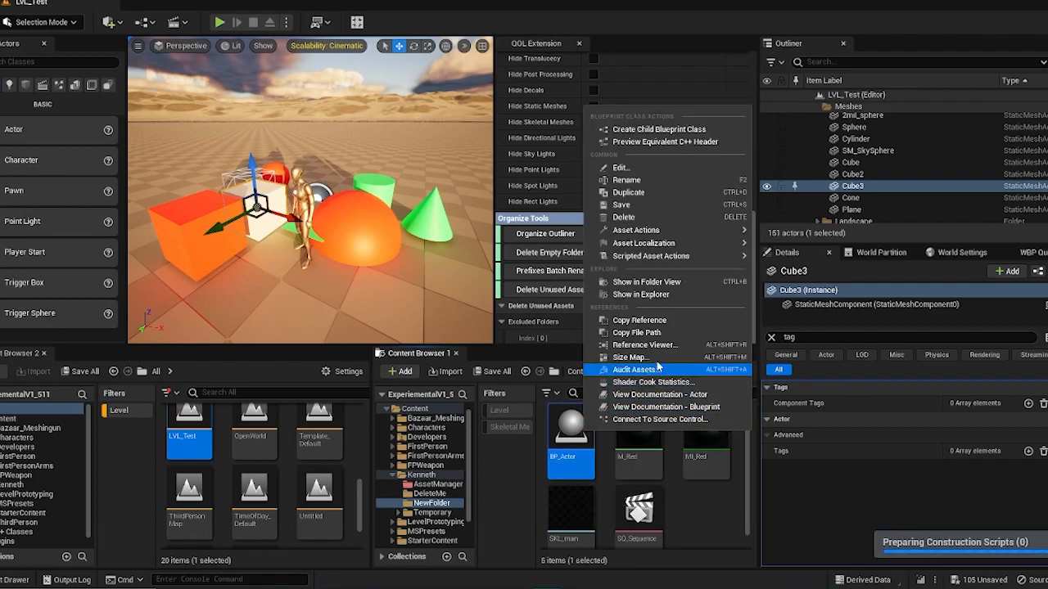
click(646, 345)
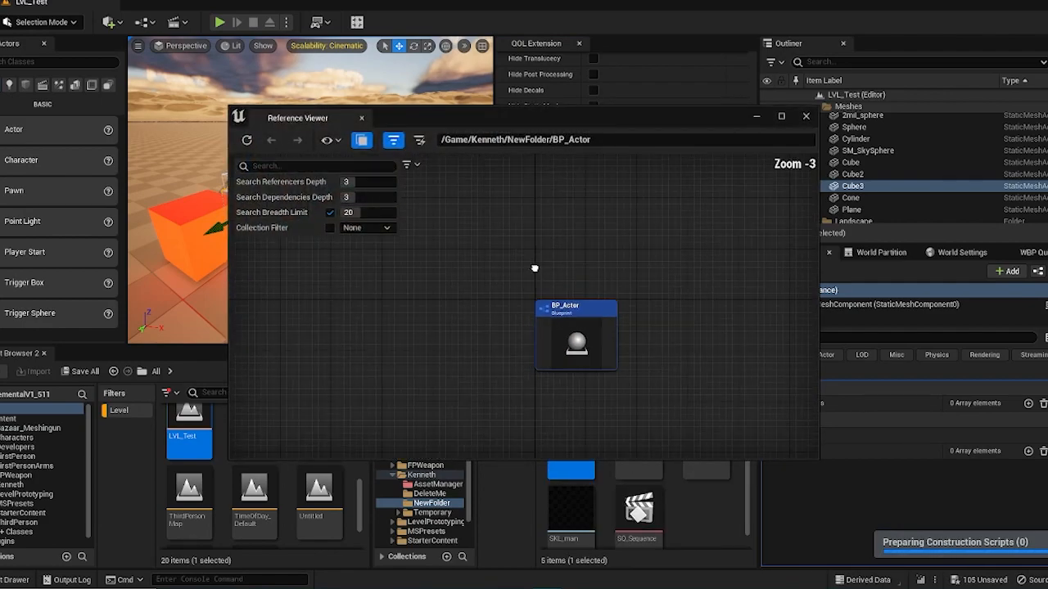
scroll(down, 3)
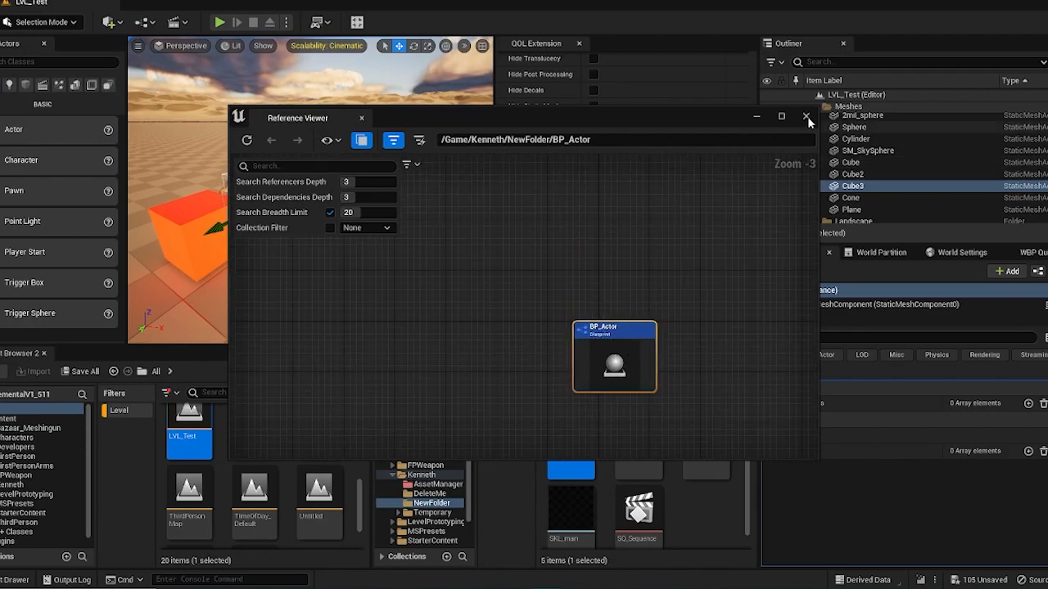
click(805, 116)
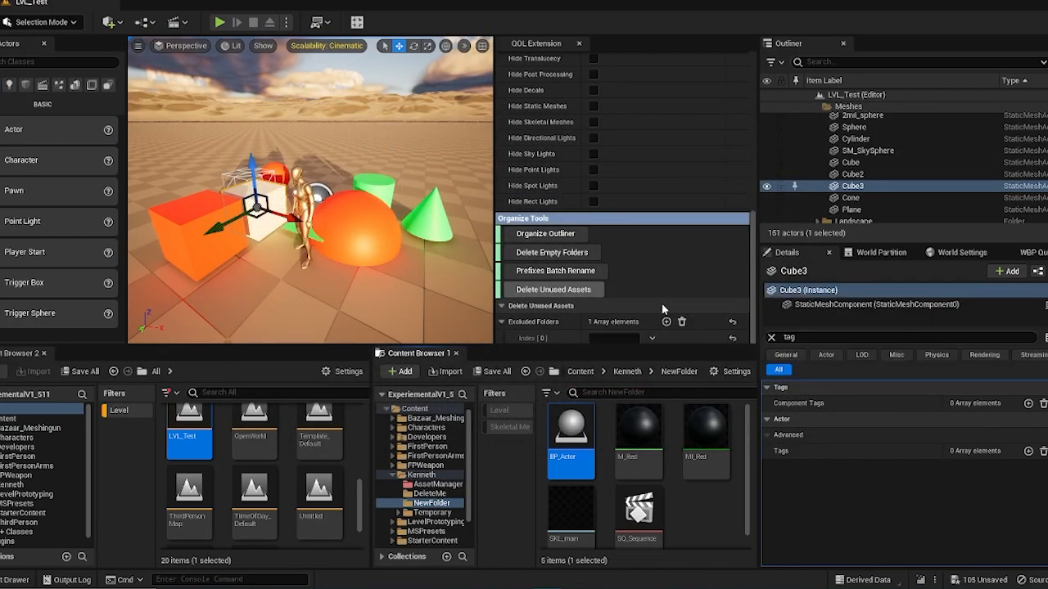
mouse_move(647, 354)
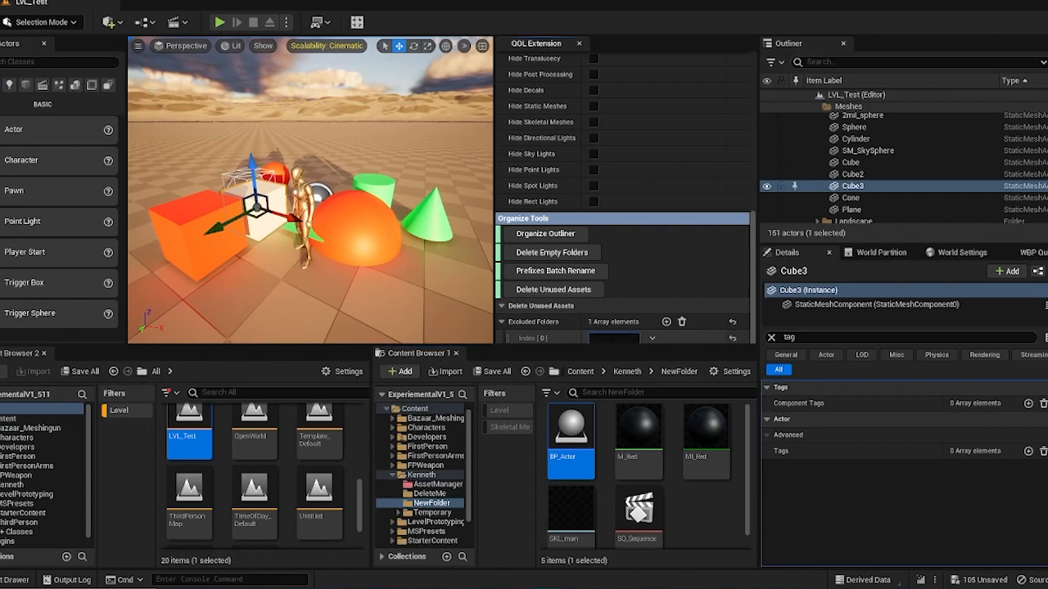
Step: Set Excluded Folders 0–2 to Bazaar_Meshingun, LevelPrototyping and MSPresets, then rerun Delete Unused Assets and accept the warning
text(Bazaar)
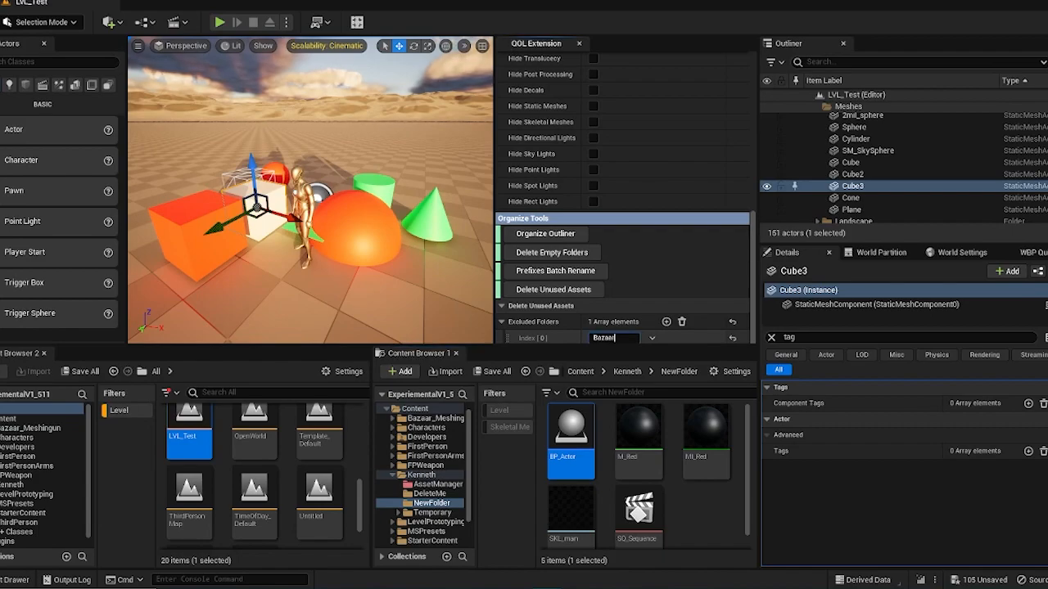
click(667, 321)
text(LevelPrototyping)
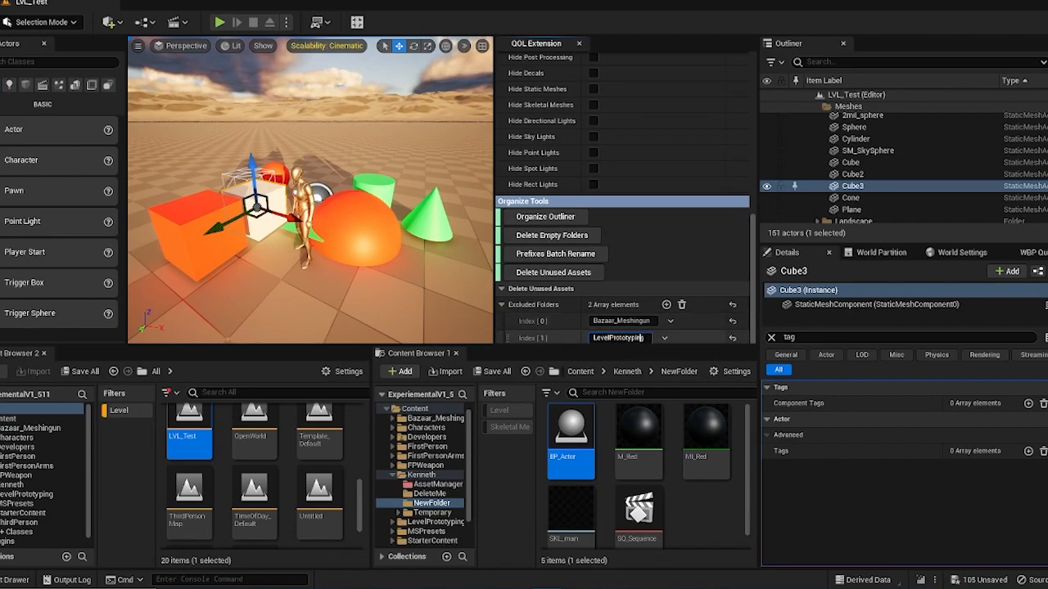
click(666, 304)
text(MSPres)
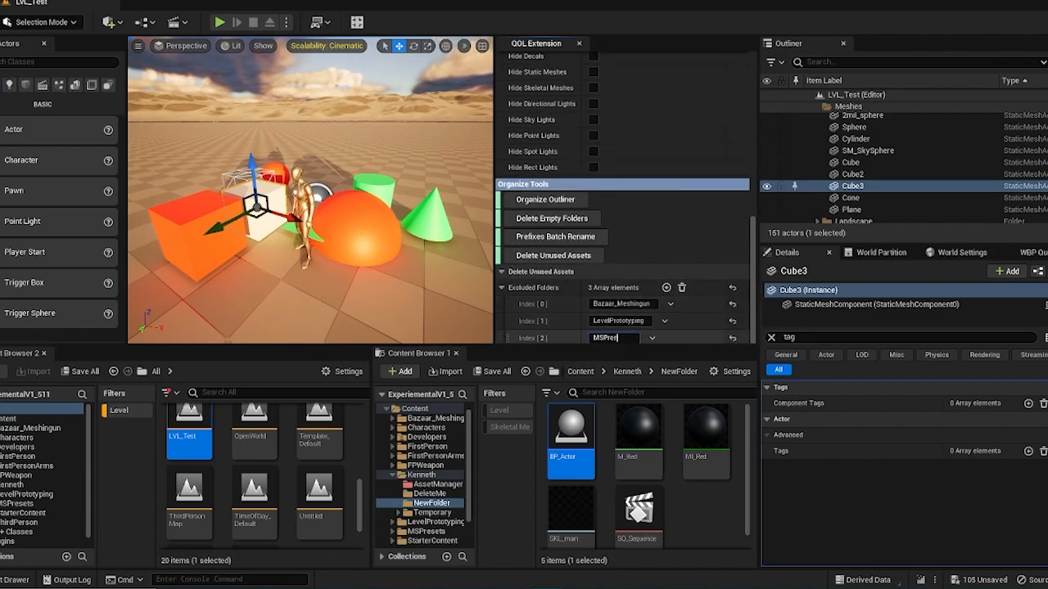
mouse_move(551, 255)
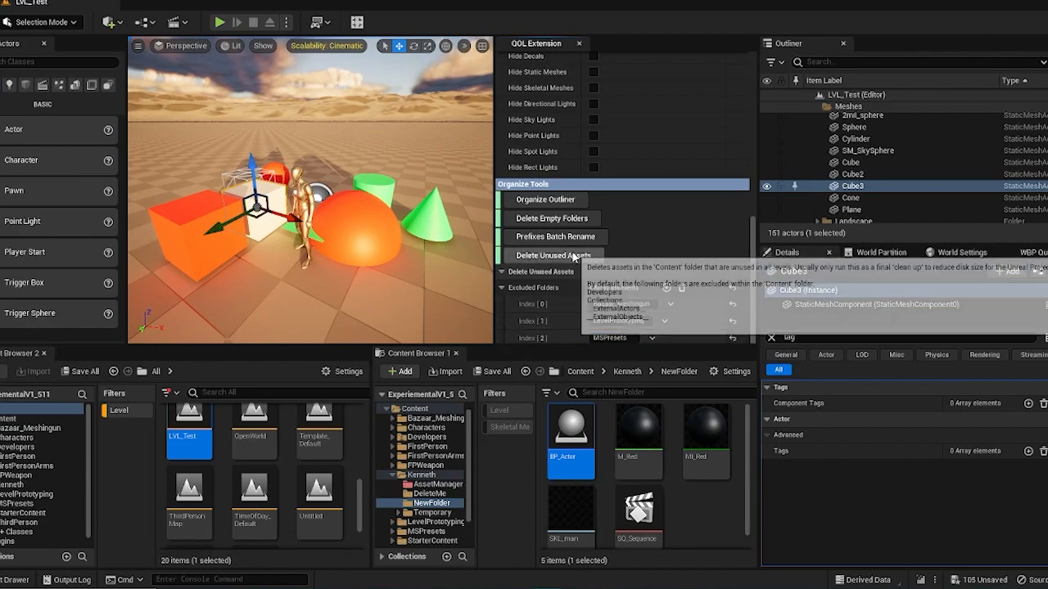
click(553, 256)
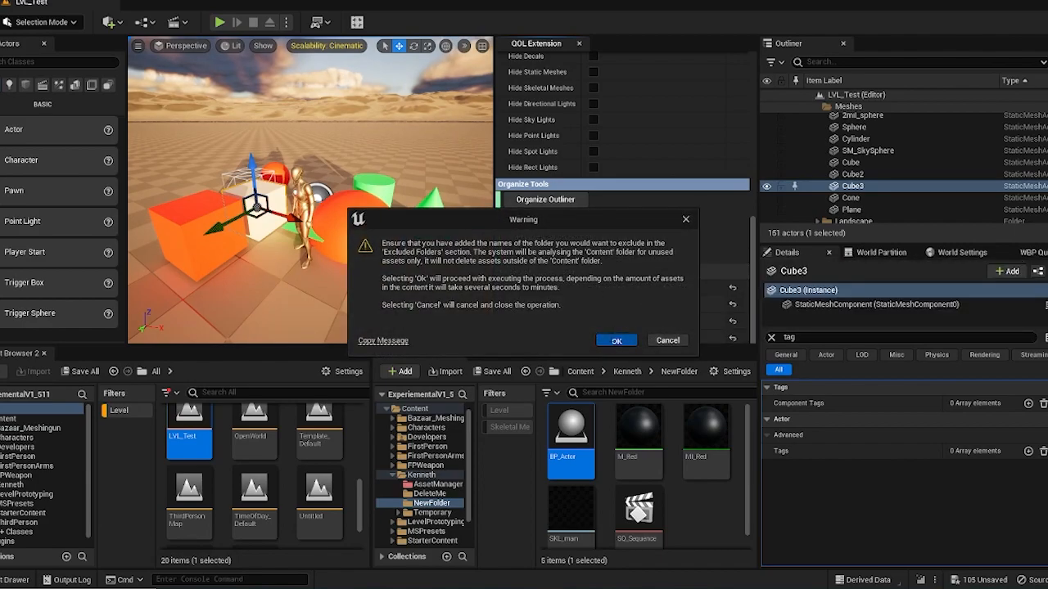
click(616, 339)
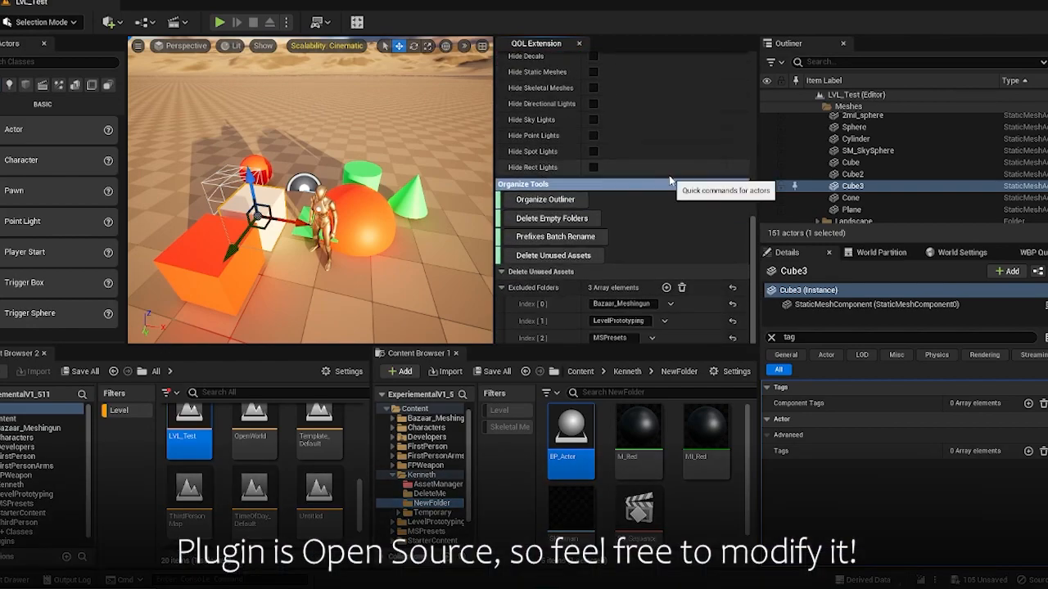
mouse_move(654, 226)
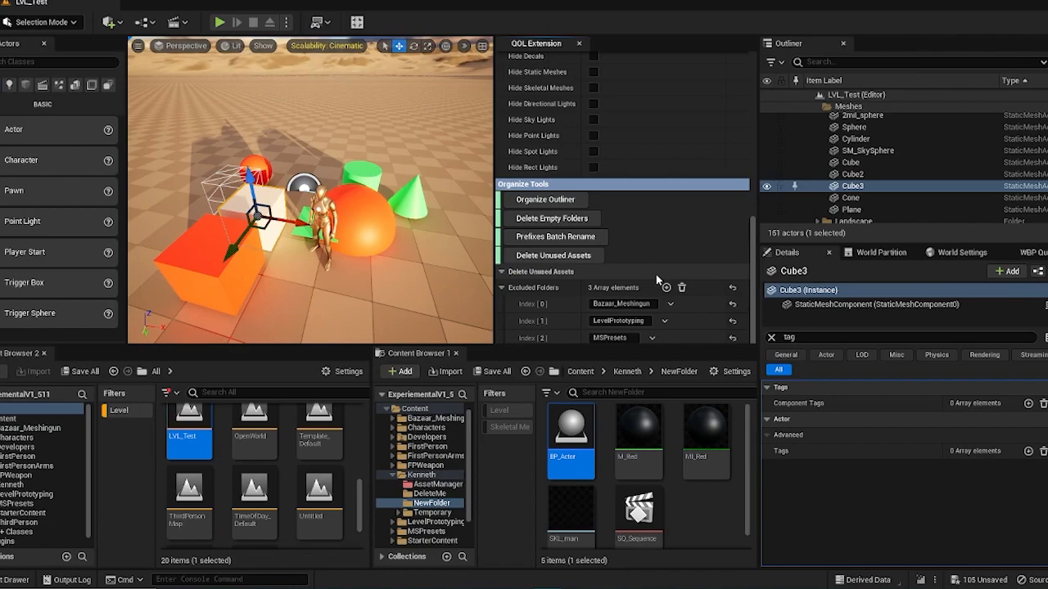
mouse_move(655, 283)
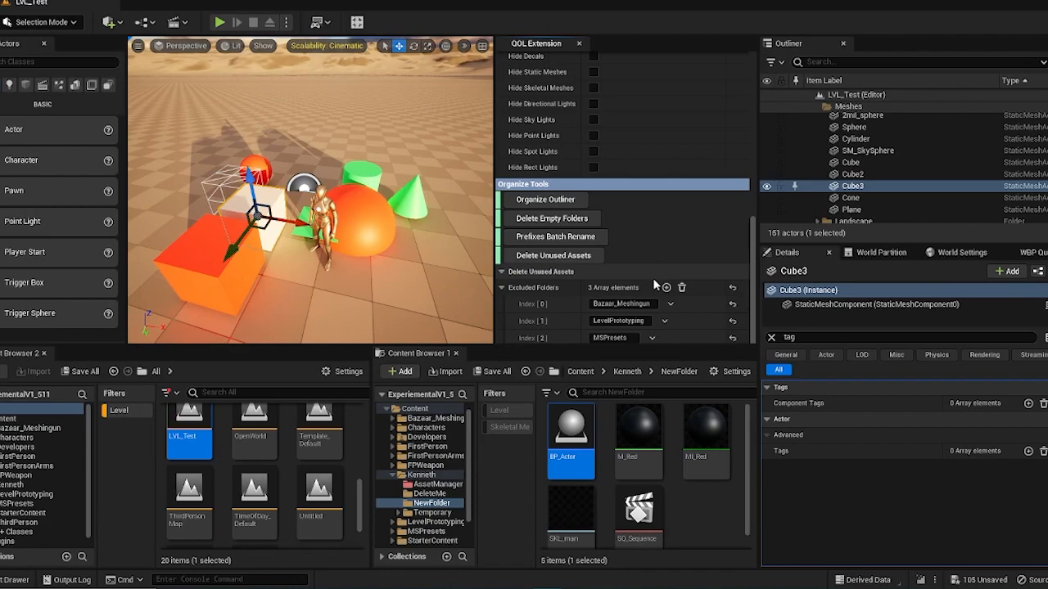
scroll(down, 3)
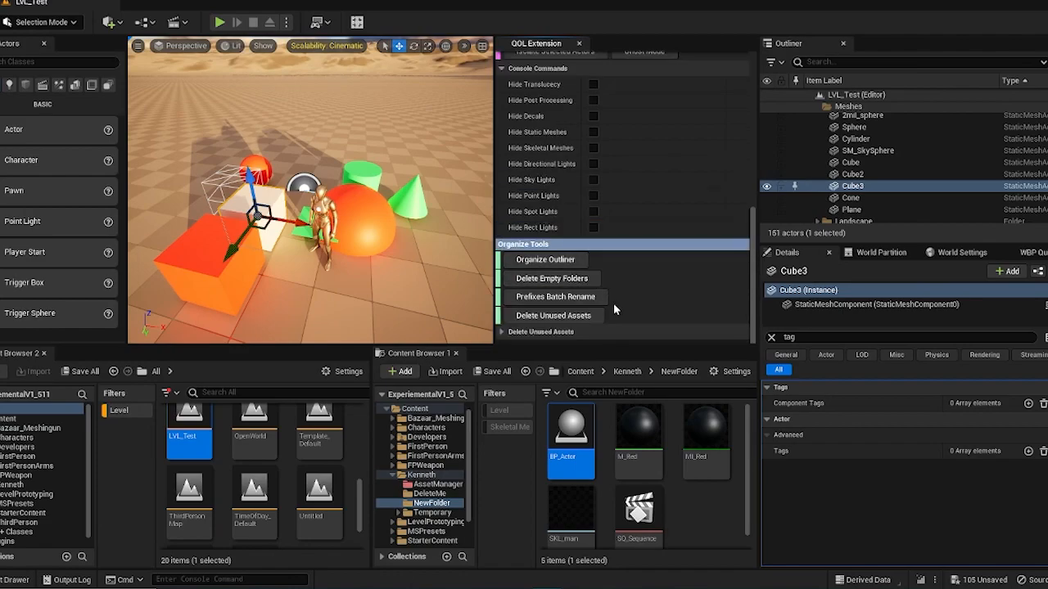